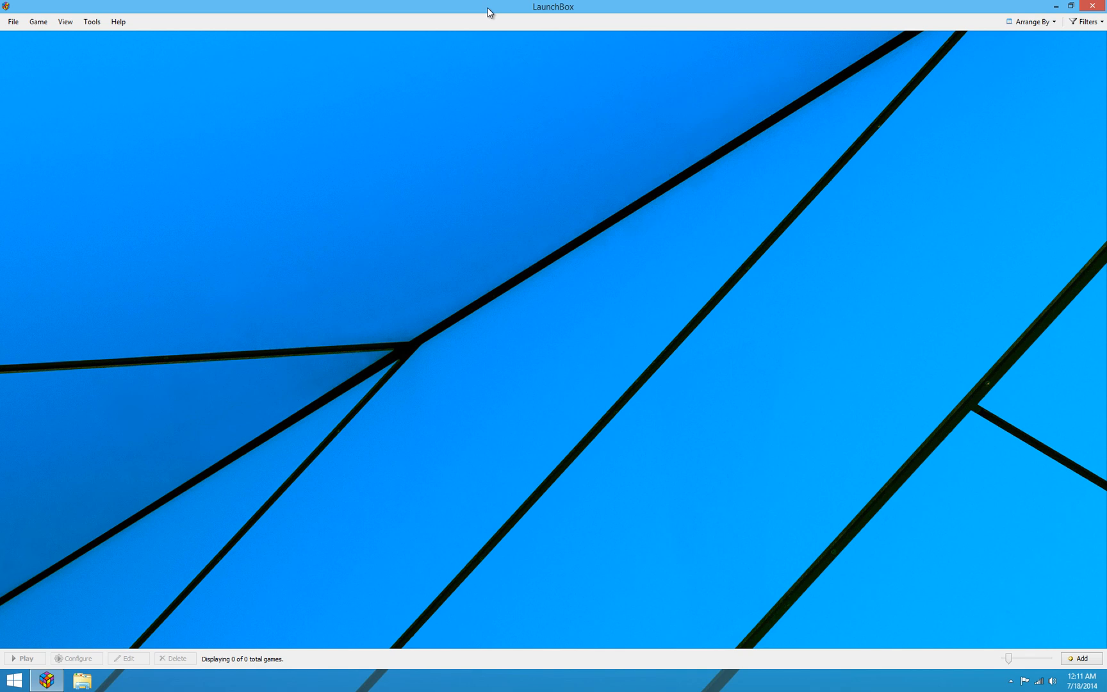
{"action": "mouse_move", "coordinate": [134, 20]}
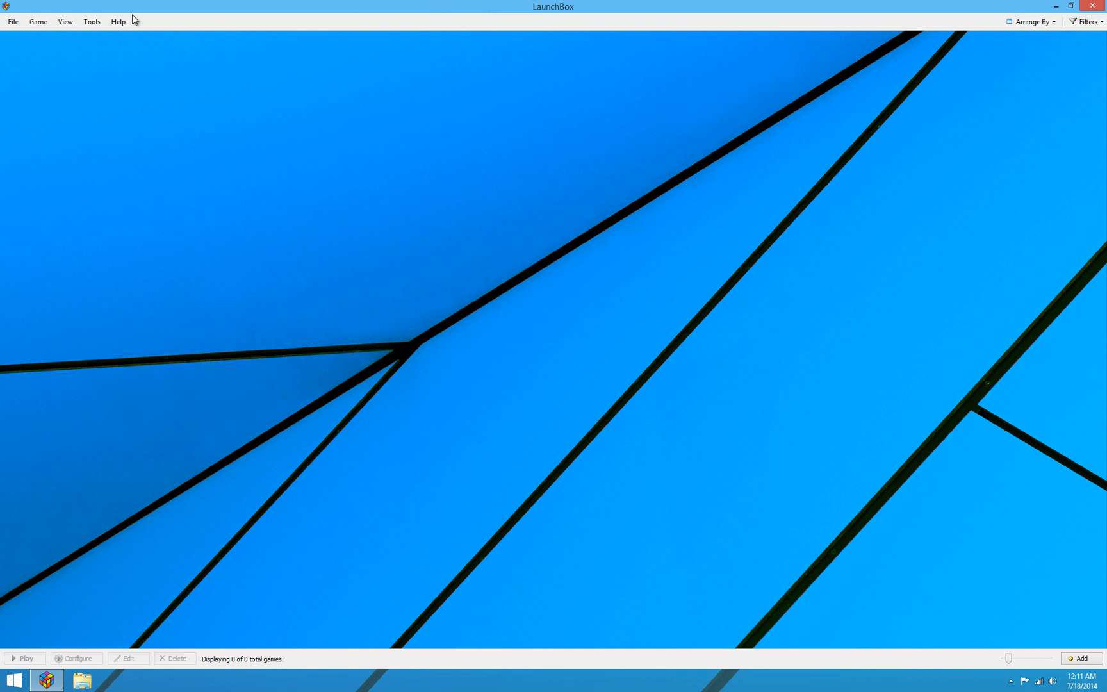
- Show the Tools menu with its import and DOS game installation entries
{"action": "left_click", "coordinate": [91, 22]}
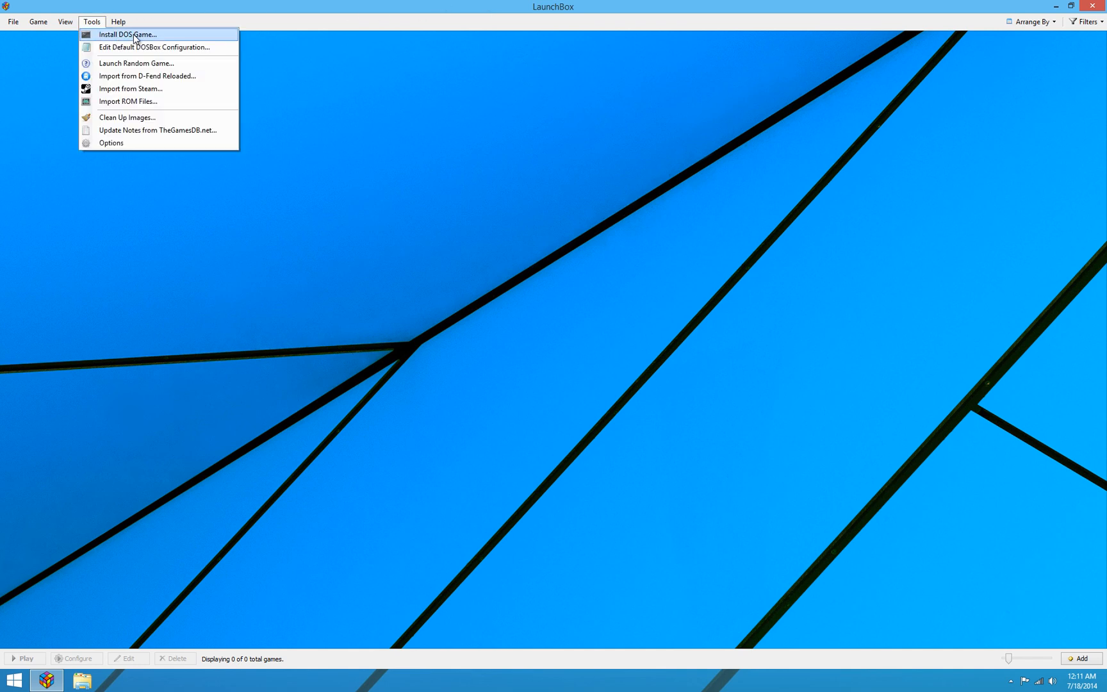
{"action": "mouse_move", "coordinate": [151, 5]}
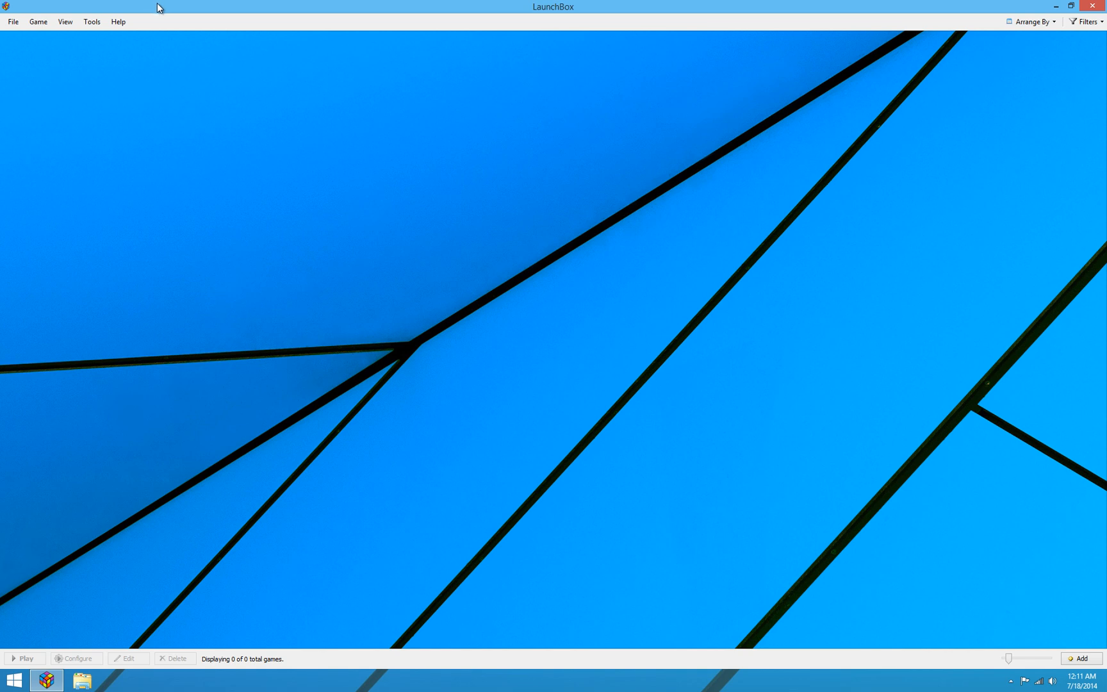
{"action": "mouse_move", "coordinate": [160, 18]}
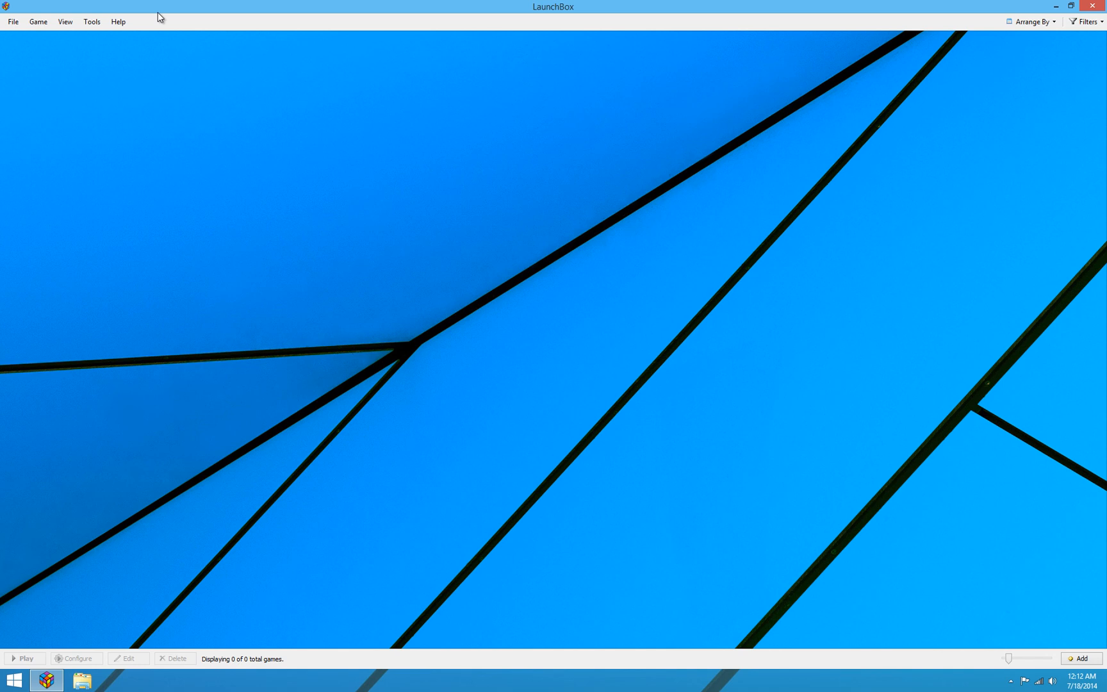
{"action": "left_click", "coordinate": [91, 22]}
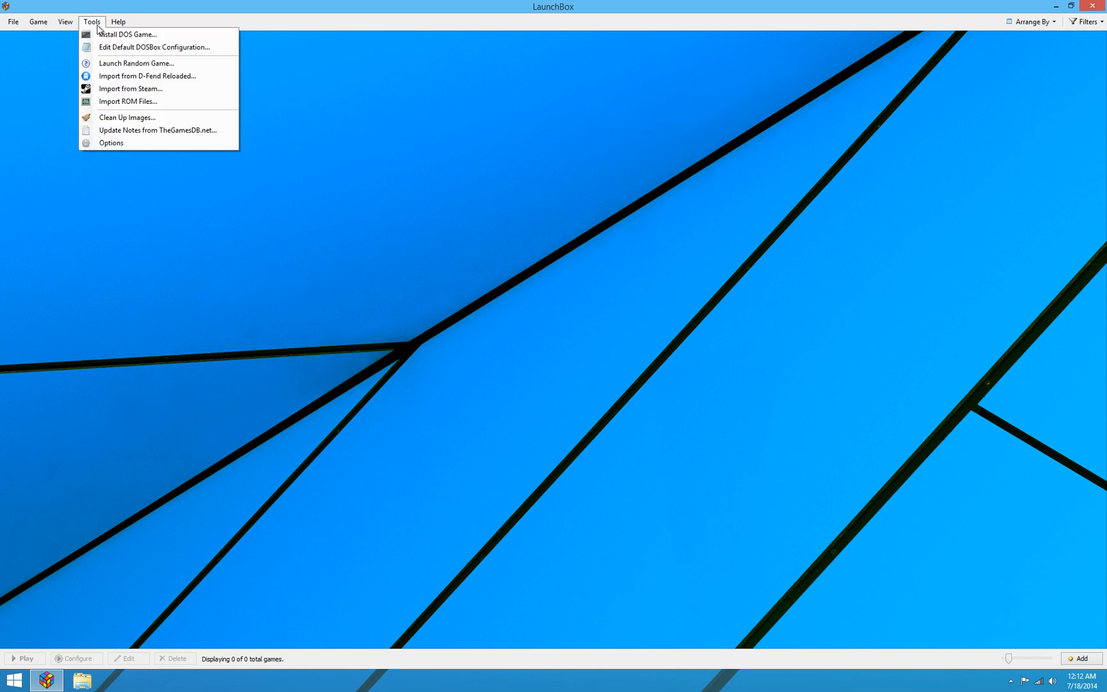
- Start Install DOS Game and enter the game name (typed 'Fabel') on the welcome page
{"action": "left_click", "coordinate": [127, 34]}
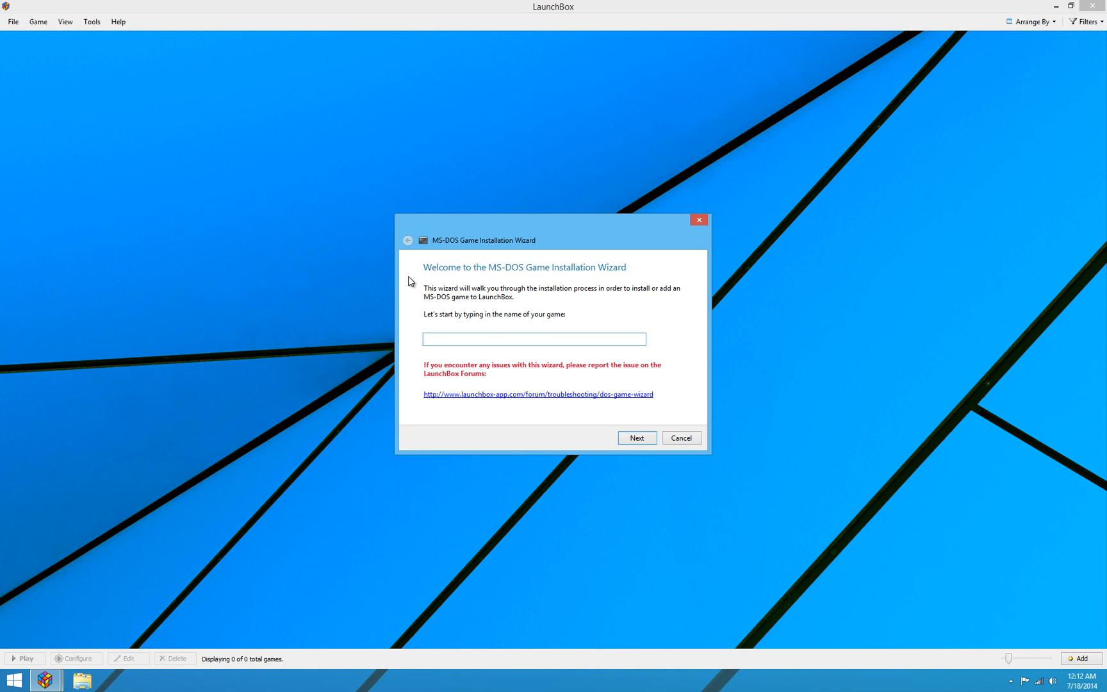
{"action": "type", "text": "Fabel"}
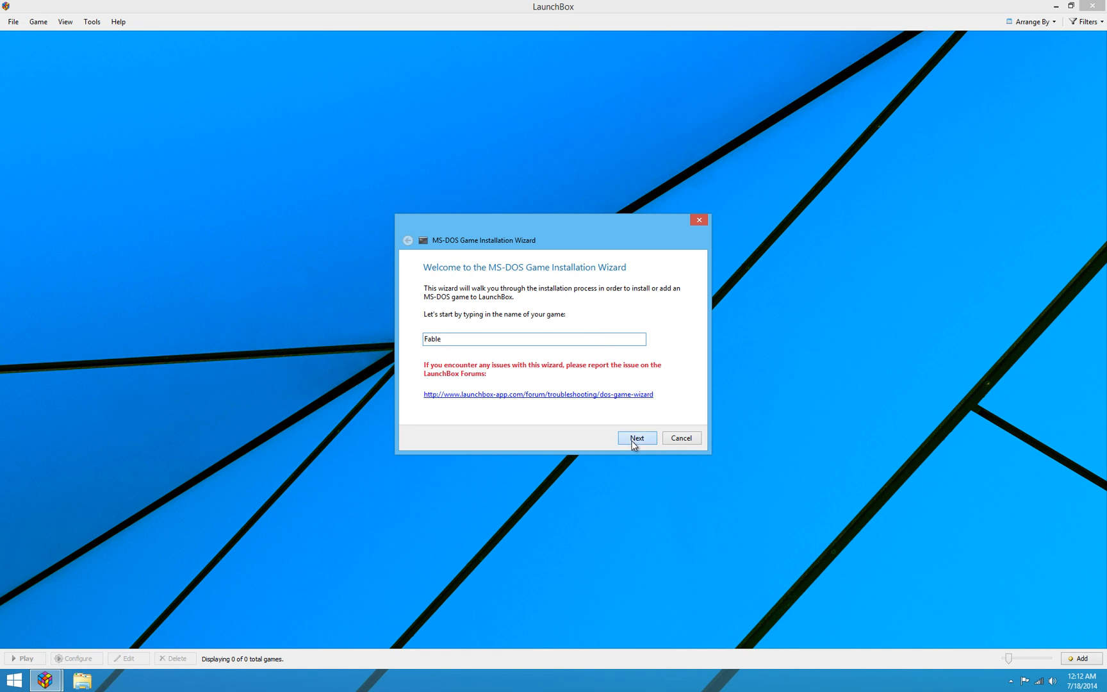
- Advance the wizard to the question of whether the game is already installed
{"action": "left_click", "coordinate": [635, 438]}
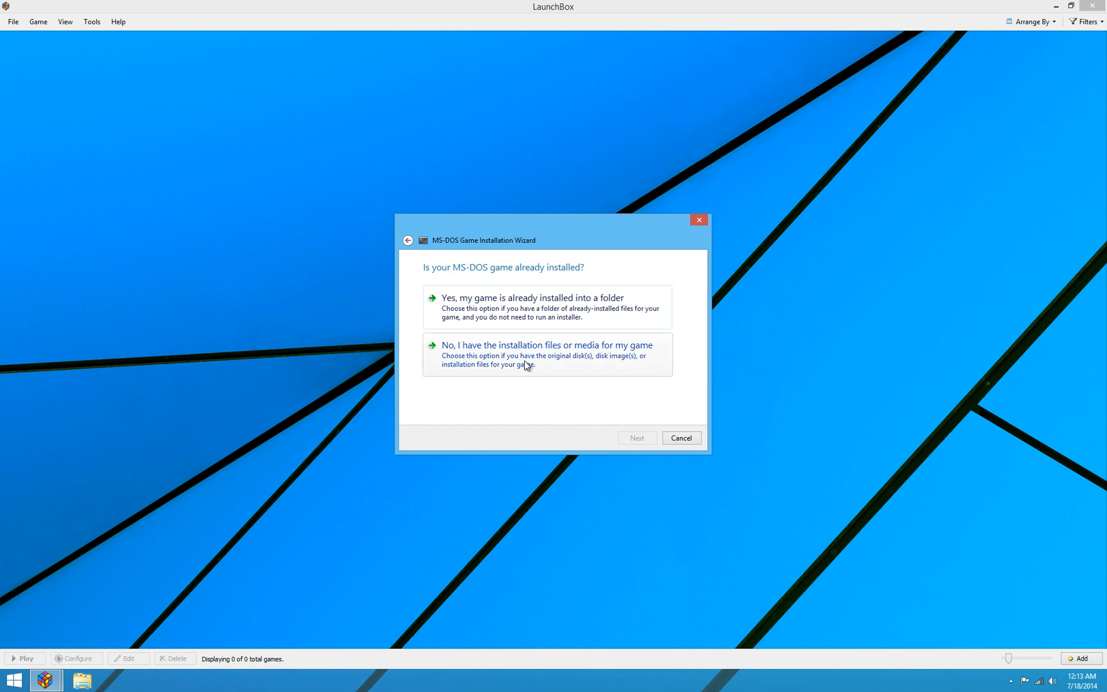
- Answer that installation files are needed and pick drive E: FABLE_AMERICAN as the CD source
{"action": "left_click", "coordinate": [546, 355]}
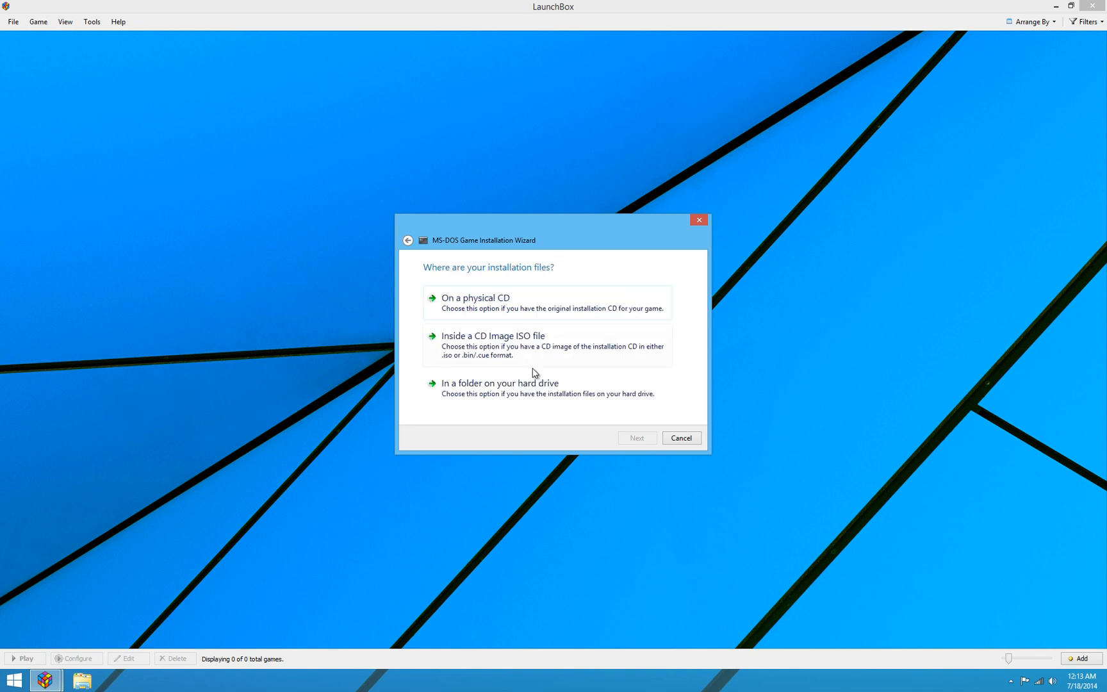
{"action": "mouse_move", "coordinate": [580, 292]}
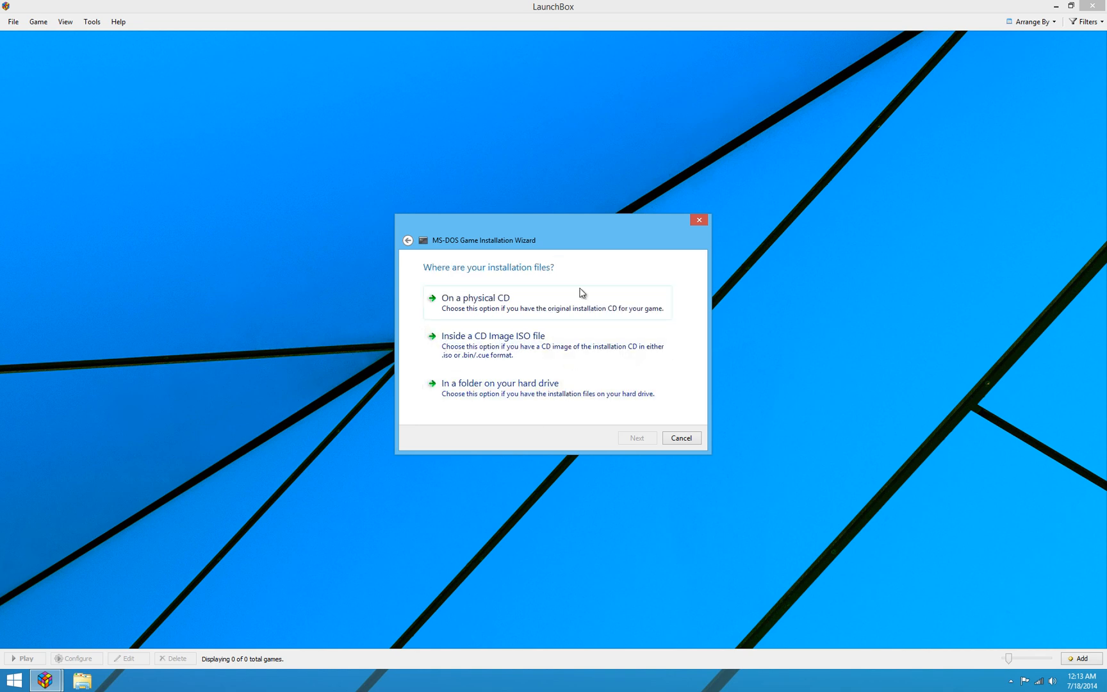
{"action": "mouse_move", "coordinate": [605, 218]}
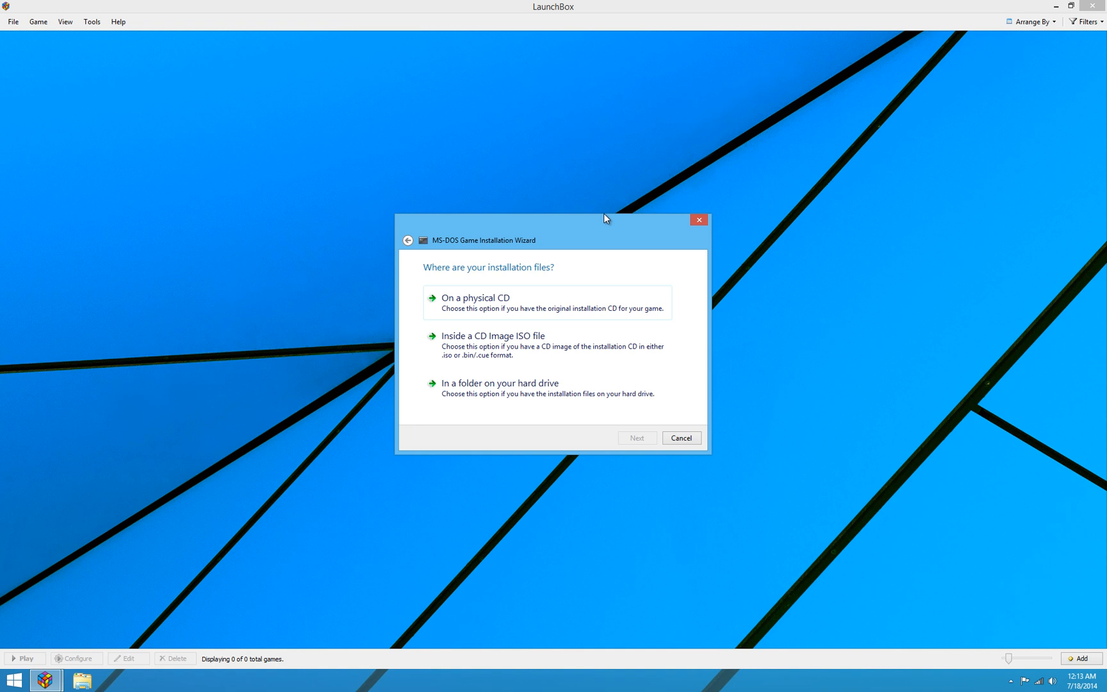
{"action": "mouse_move", "coordinate": [569, 228]}
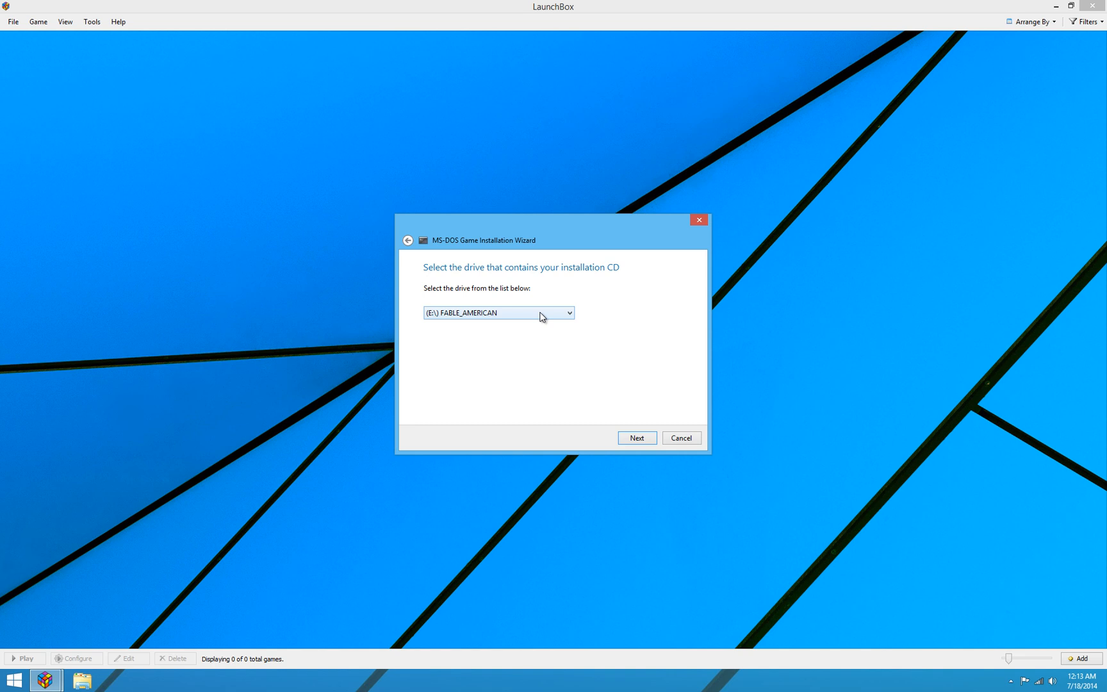
{"action": "left_click", "coordinate": [569, 313]}
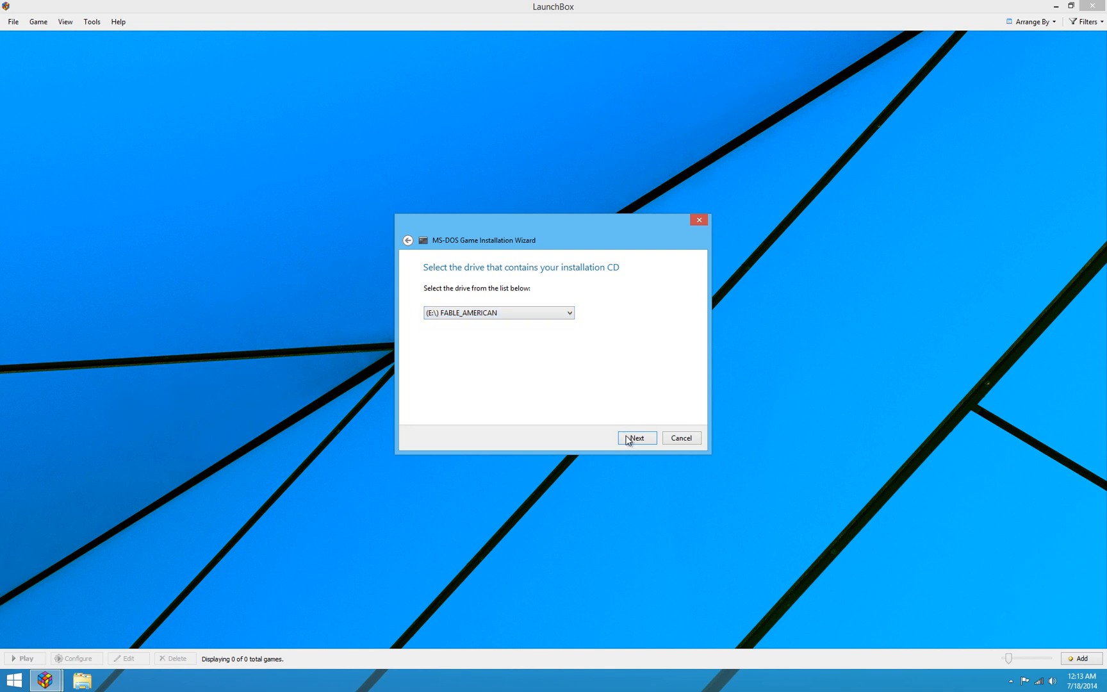
- Continue to the installer-file page, pre-filled with E:\INSTALL.EXE, and begin browsing the disc
{"action": "left_click", "coordinate": [635, 438]}
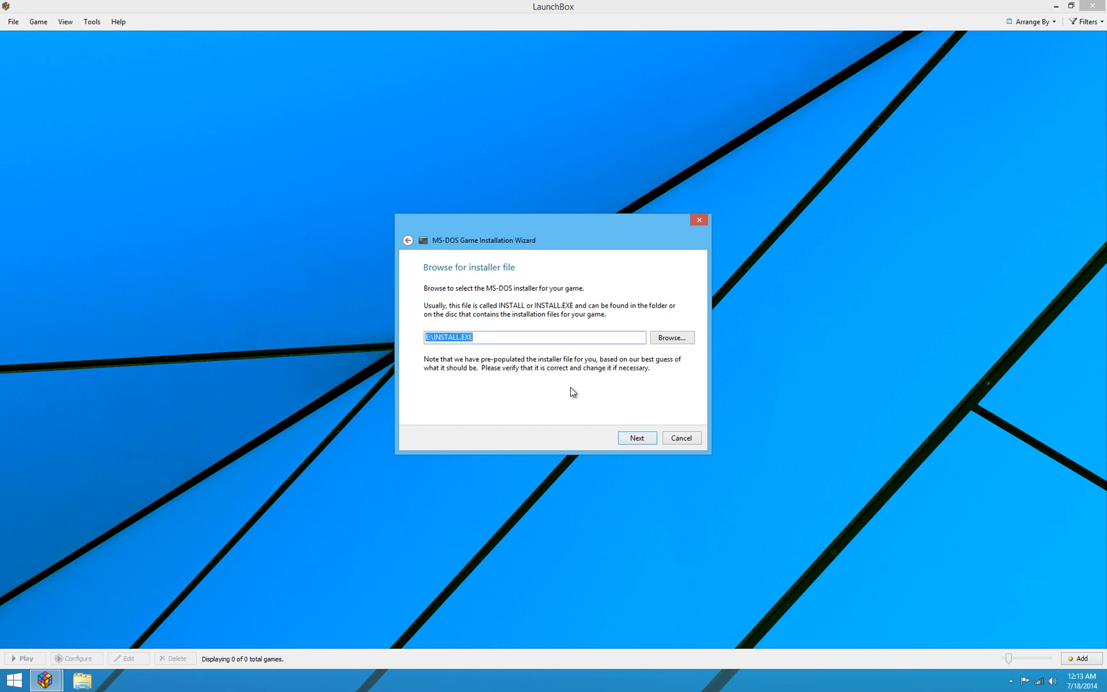
{"action": "mouse_move", "coordinate": [579, 449]}
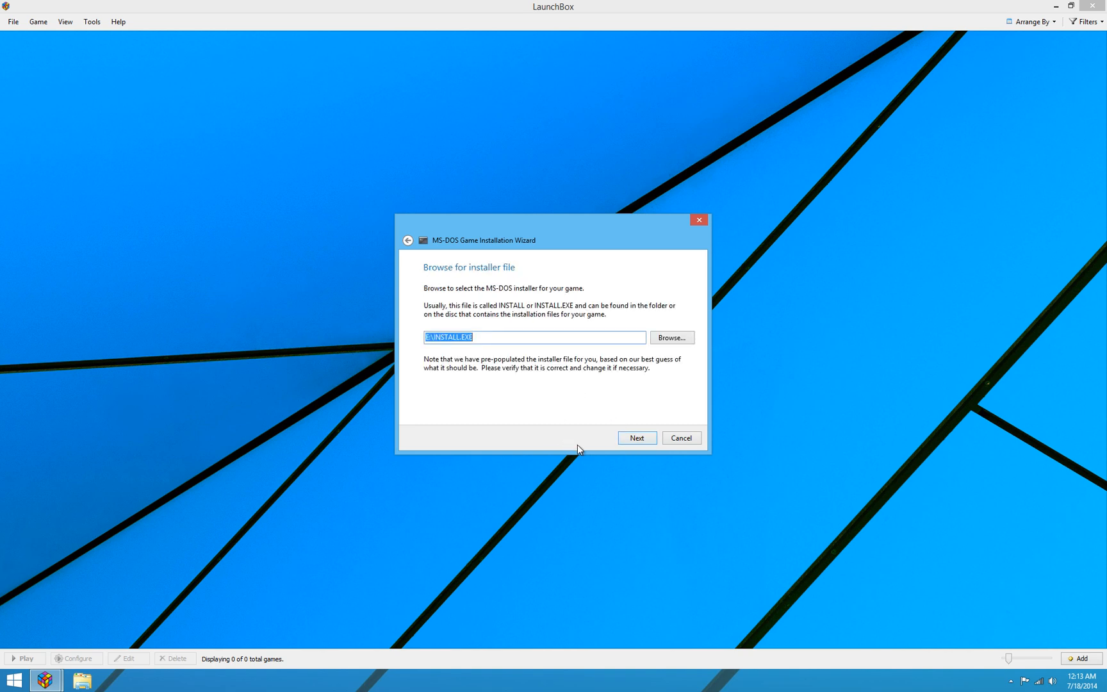
{"action": "mouse_move", "coordinate": [579, 396]}
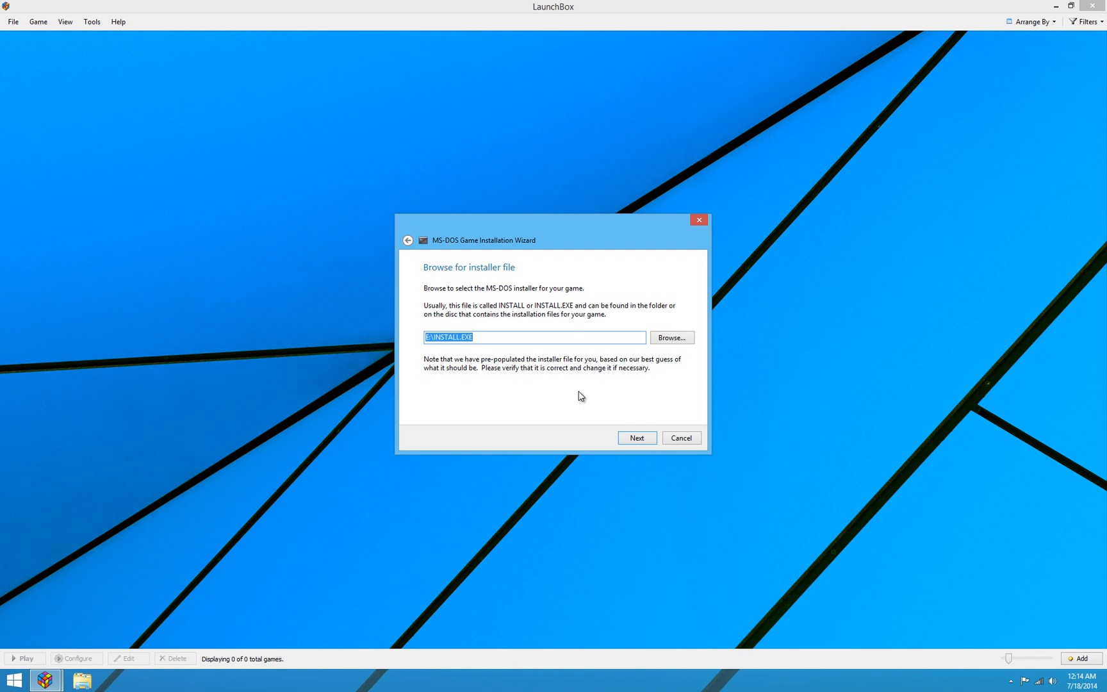
{"action": "mouse_move", "coordinate": [612, 379]}
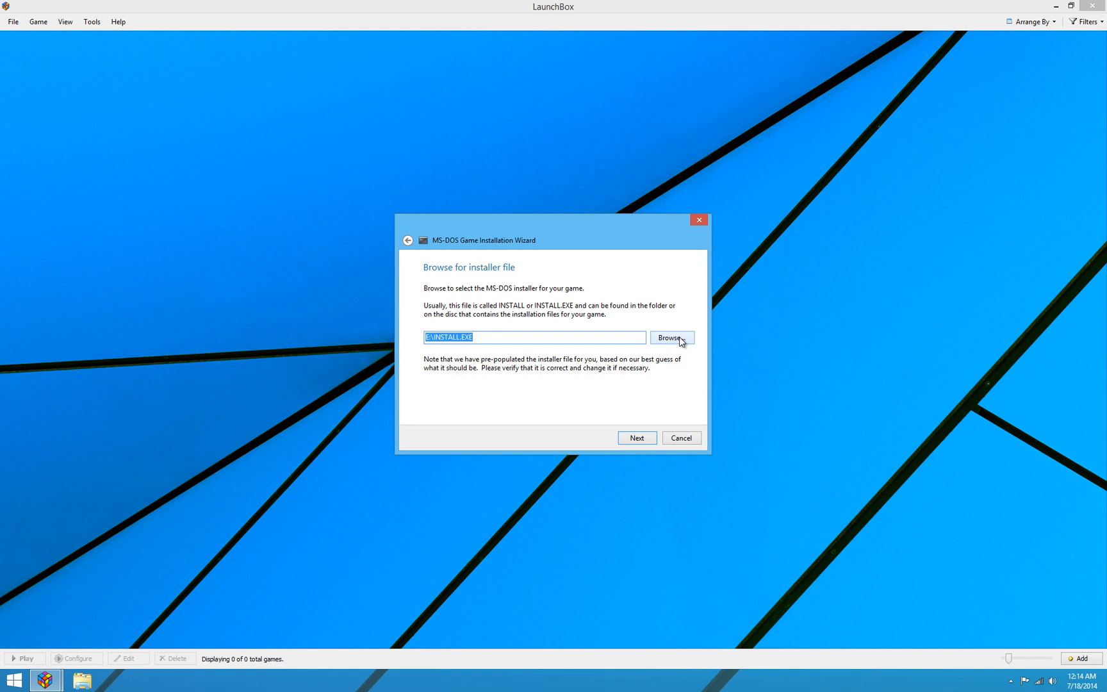
{"action": "left_click", "coordinate": [672, 337]}
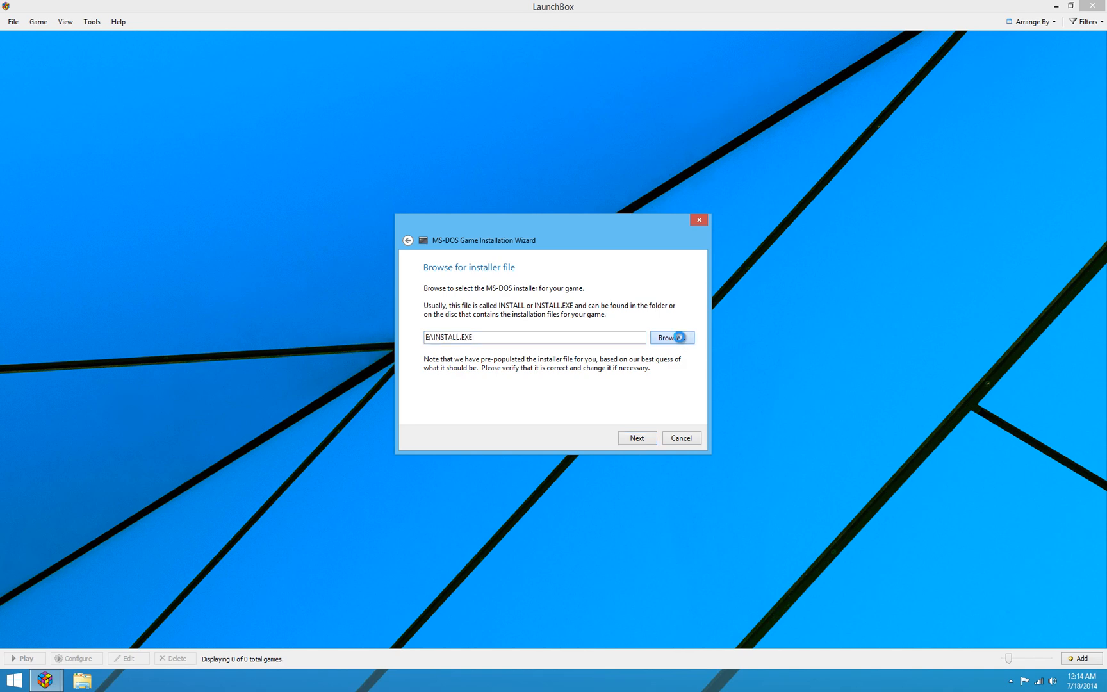
- Select INSTALL on drive E: as the game's installer file and confirm it
{"action": "left_click", "coordinate": [669, 337]}
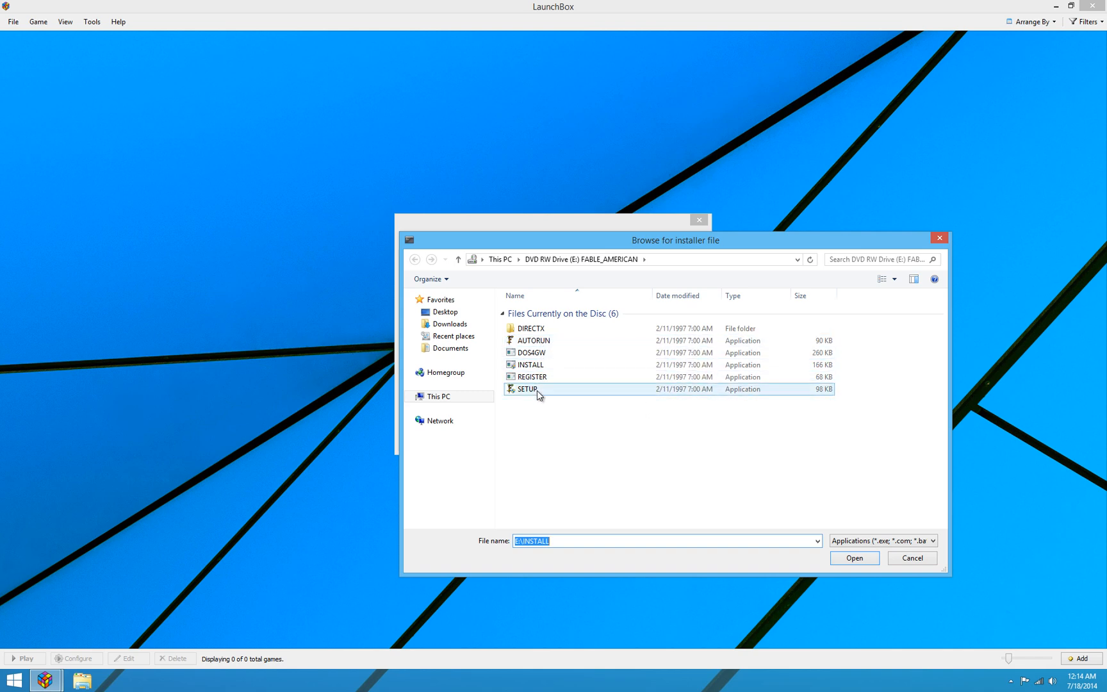
{"action": "left_click", "coordinate": [538, 430]}
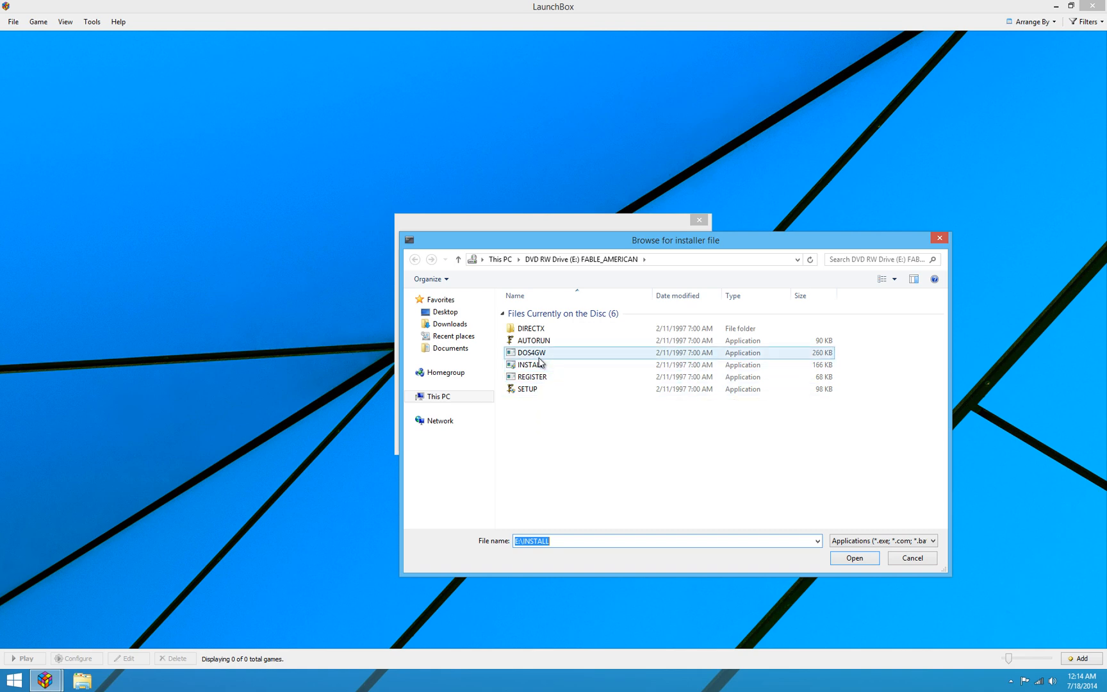
{"action": "left_click", "coordinate": [529, 389]}
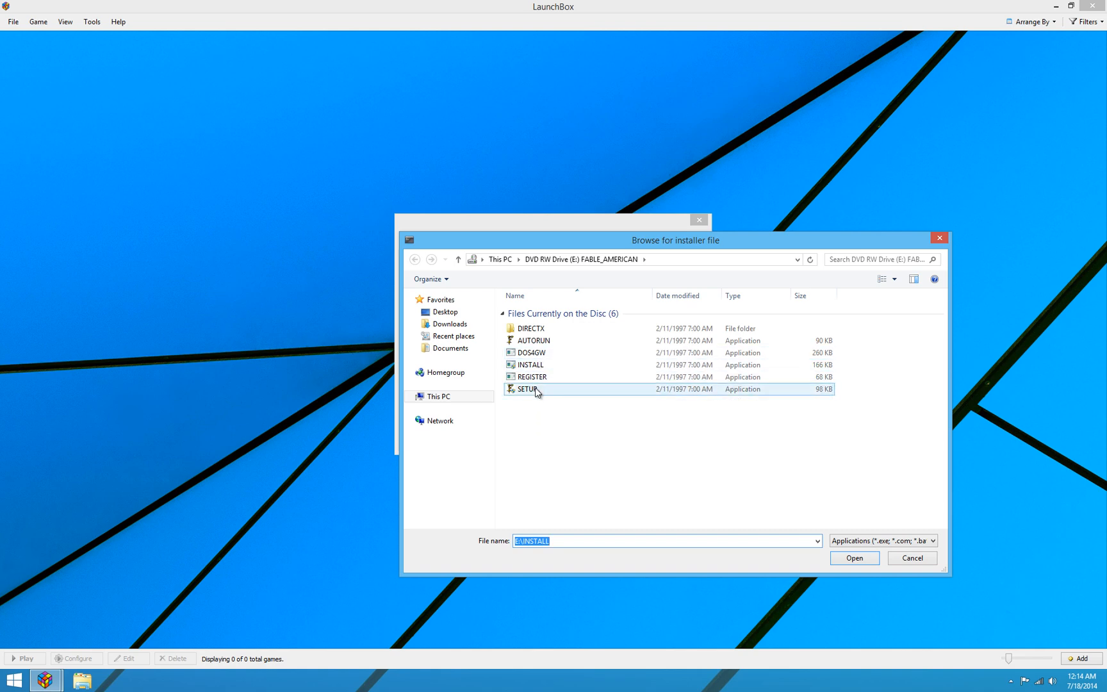
{"action": "mouse_move", "coordinate": [528, 390]}
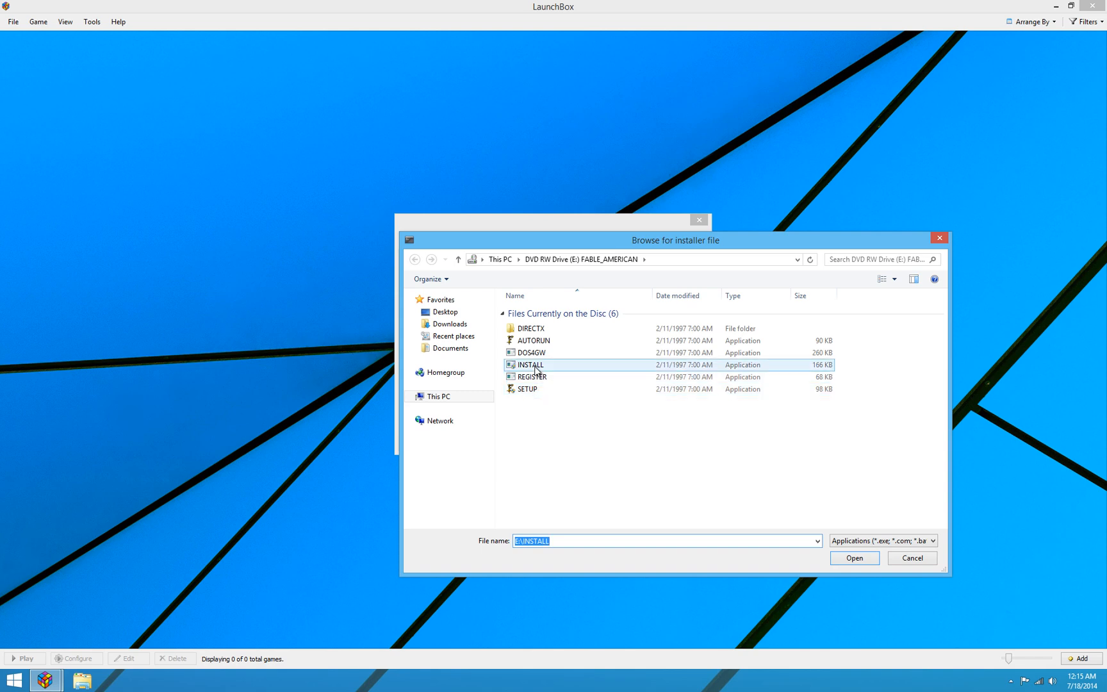
{"action": "left_click", "coordinate": [853, 558]}
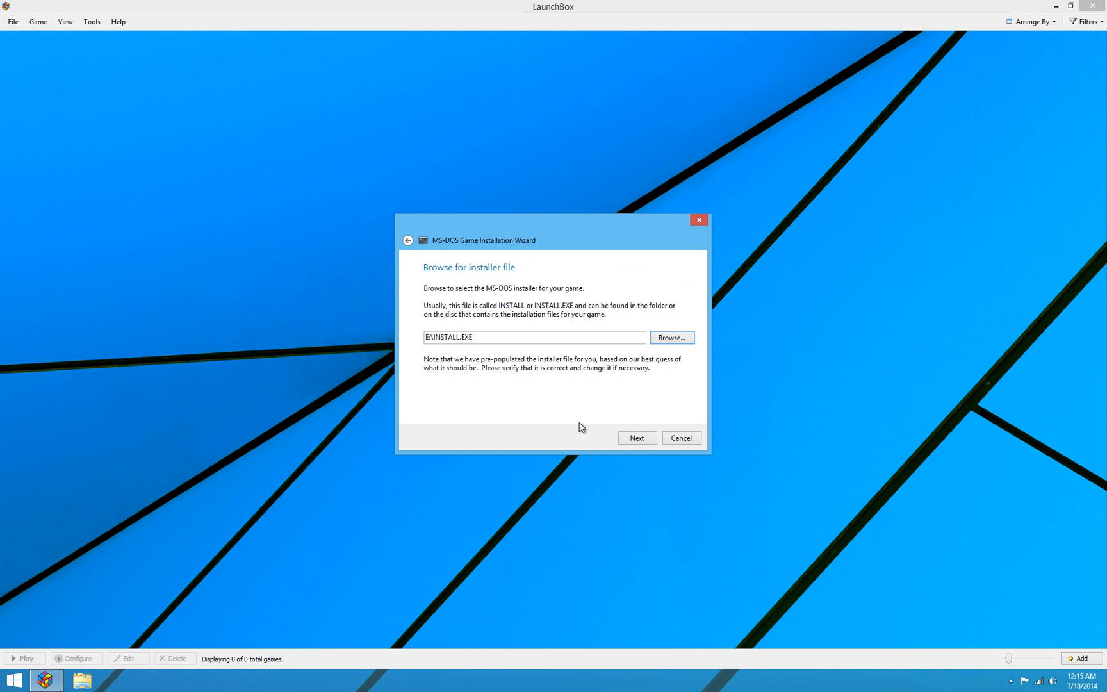
{"action": "mouse_move", "coordinate": [634, 439]}
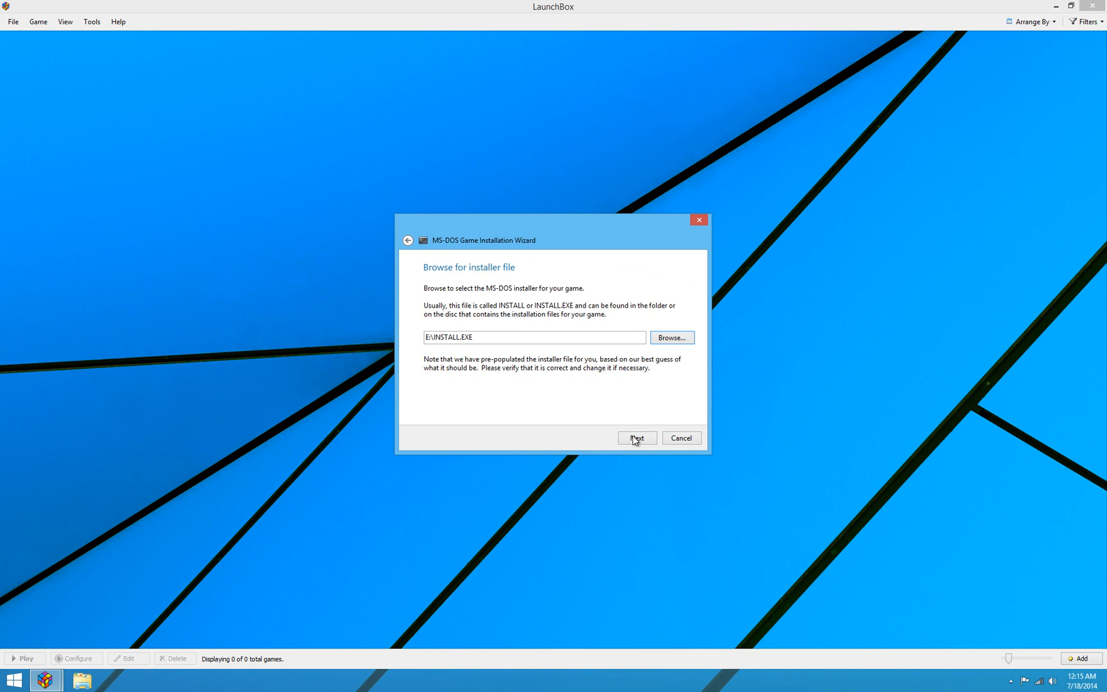
{"action": "mouse_move", "coordinate": [632, 429]}
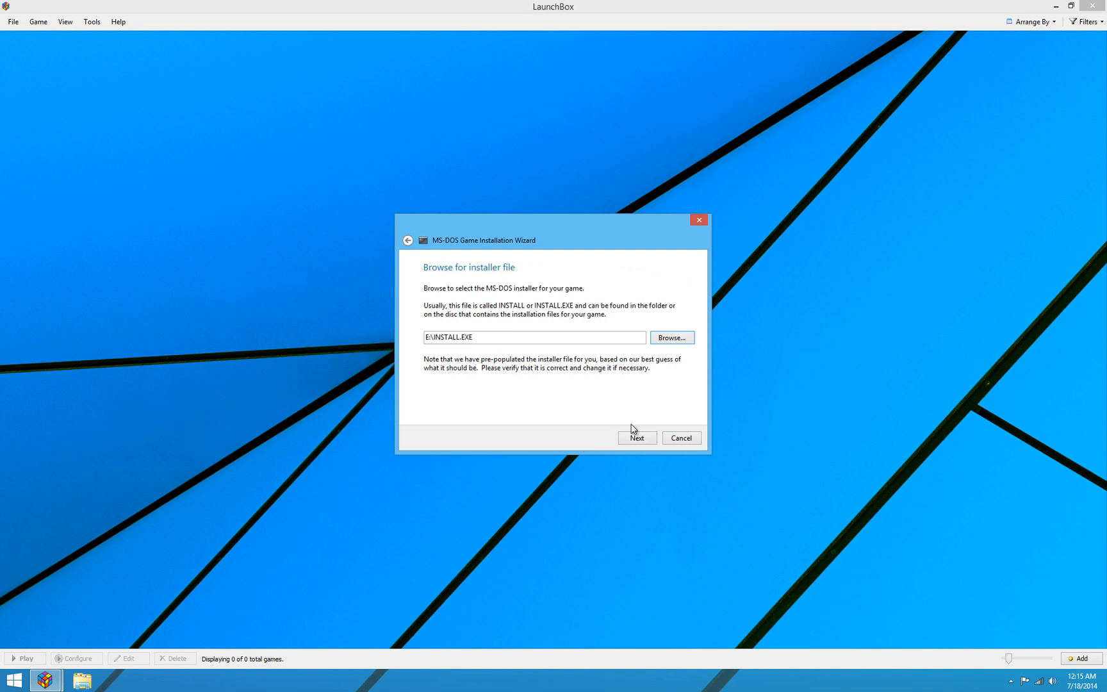
- Advance to the destination-folder page, pre-filled with the Fable folder in the DOS games directory
{"action": "left_click", "coordinate": [635, 438]}
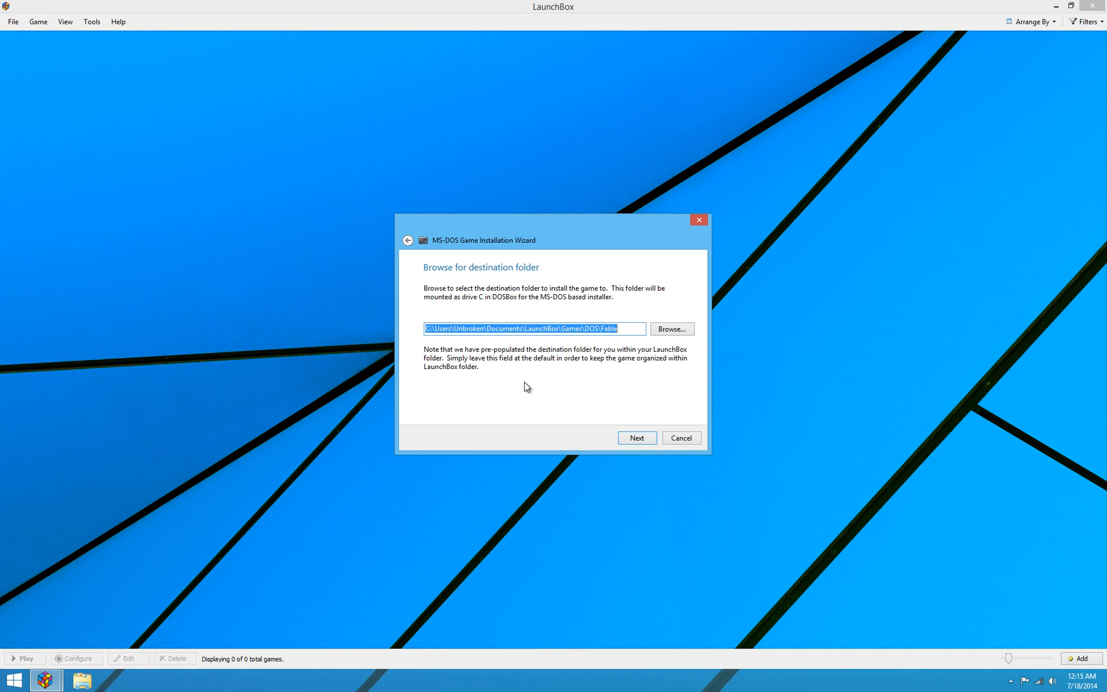
{"action": "mouse_move", "coordinate": [660, 447]}
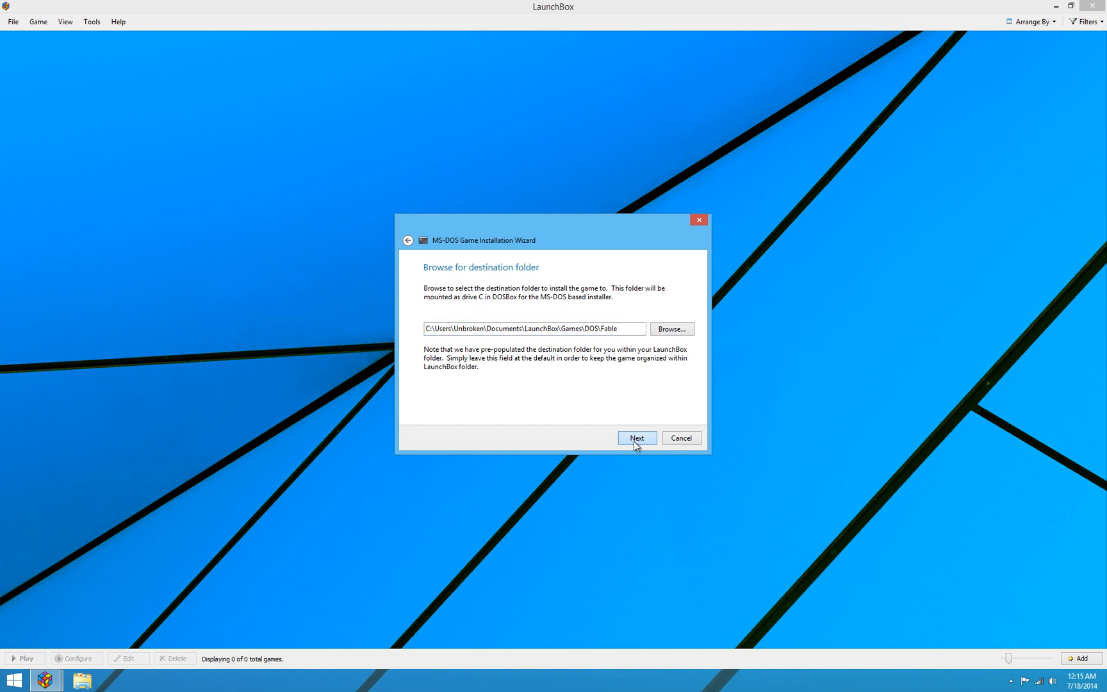
- Accept the default Games\DOS\Fable destination and reach the CD-mounting question
{"action": "left_click", "coordinate": [635, 438]}
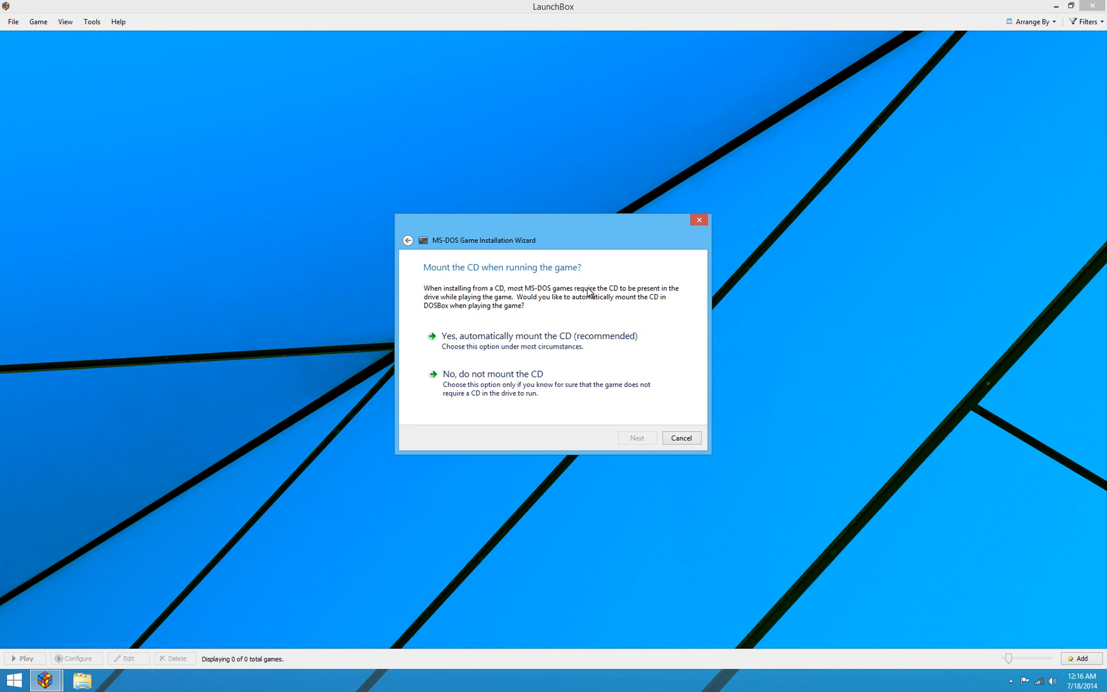
{"action": "mouse_move", "coordinate": [586, 242]}
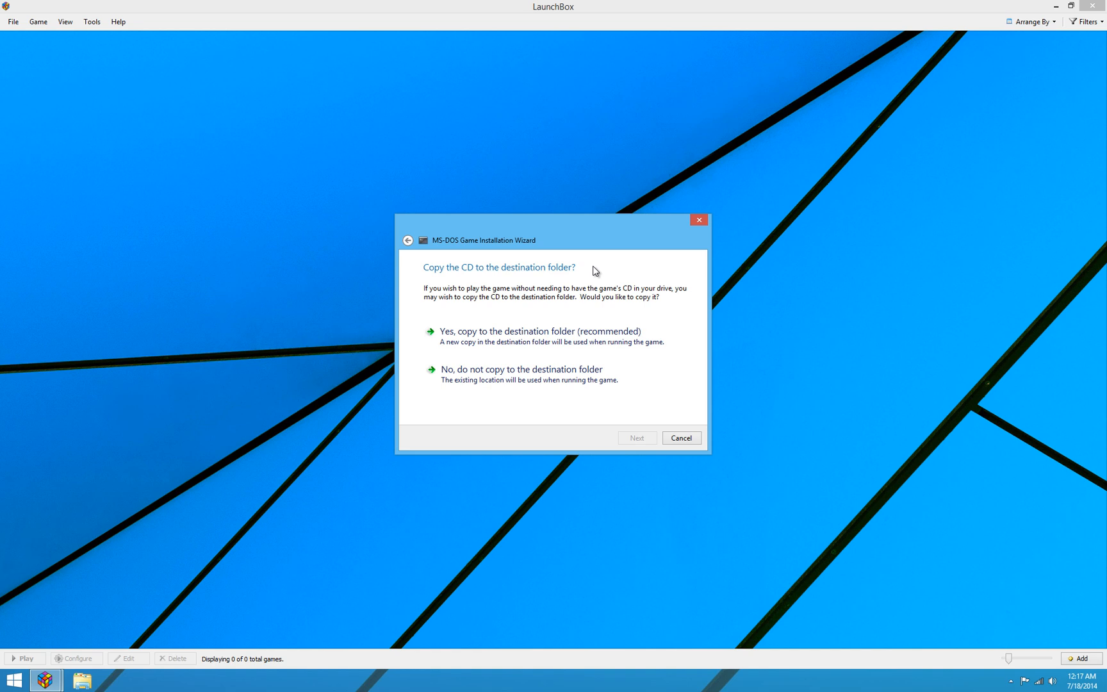
{"action": "mouse_move", "coordinate": [516, 331]}
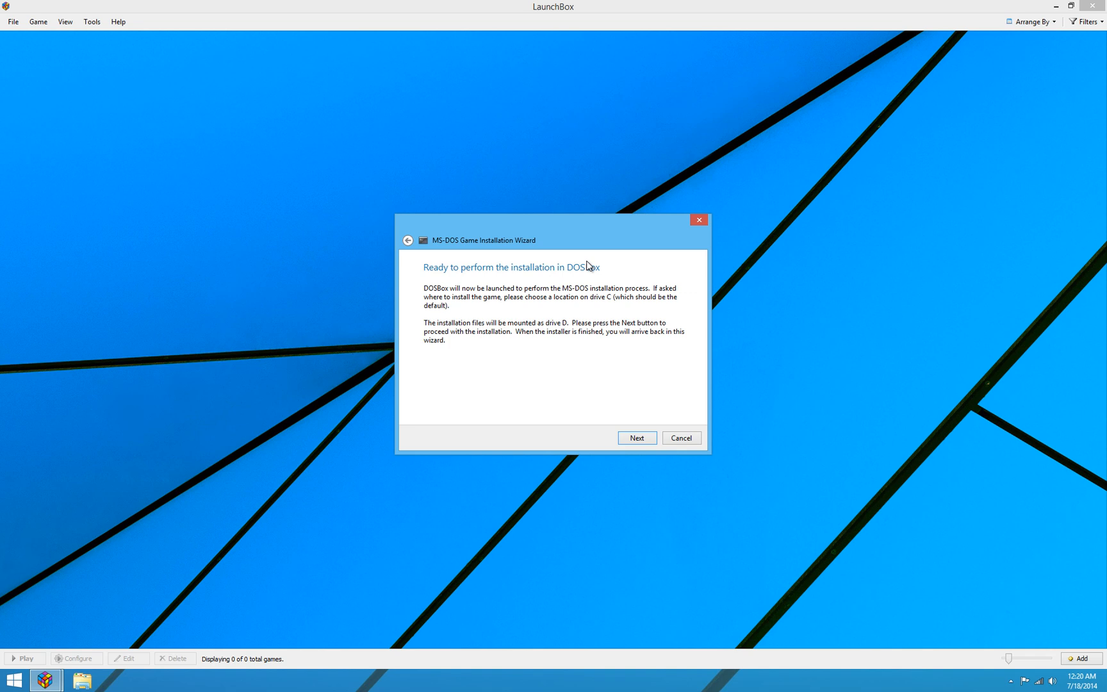
{"action": "mouse_move", "coordinate": [604, 313]}
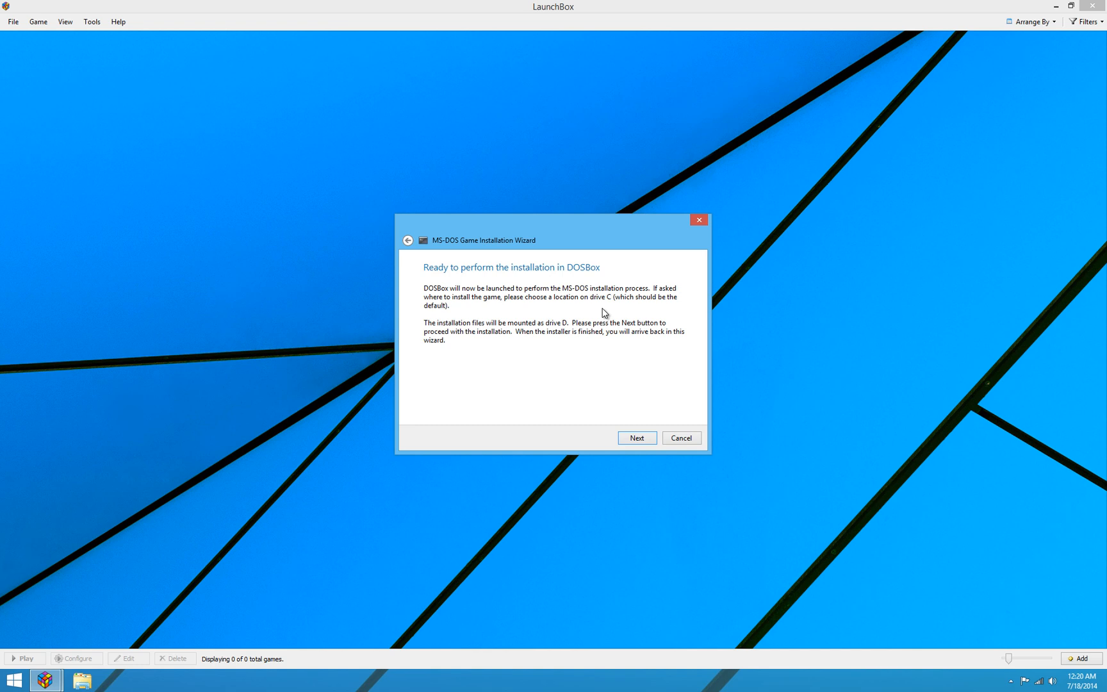
{"action": "mouse_move", "coordinate": [645, 440]}
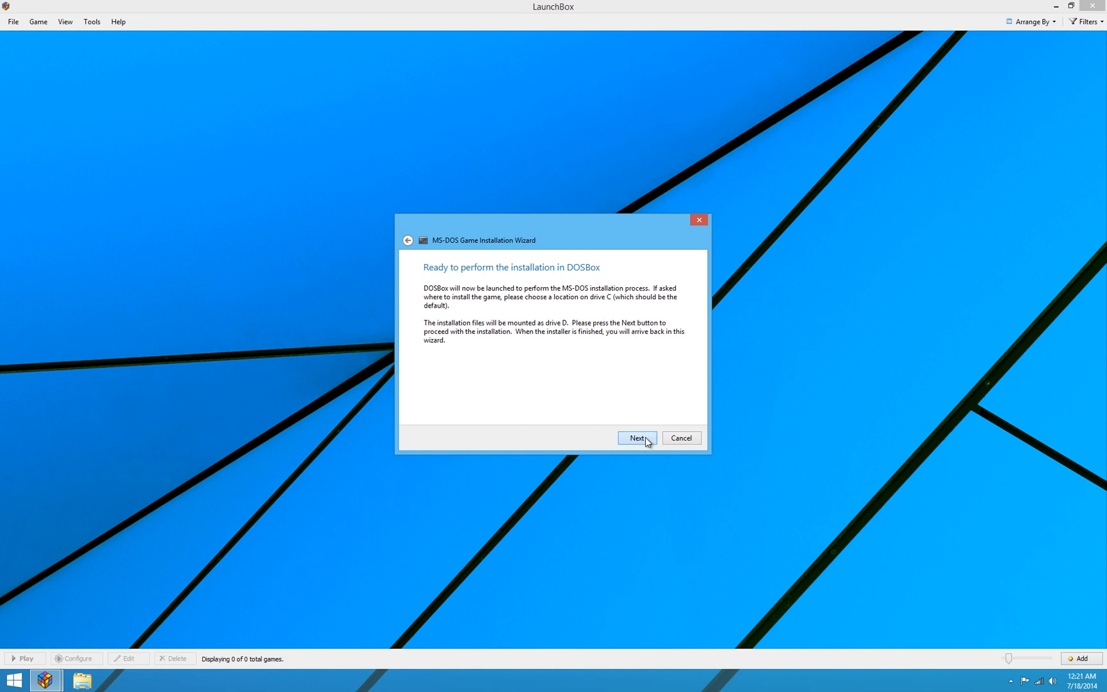
- Launch the Fable installer in DOSBox and acknowledge its welcome, reaching the C:\FABLE path prompt
{"action": "left_click", "coordinate": [636, 438]}
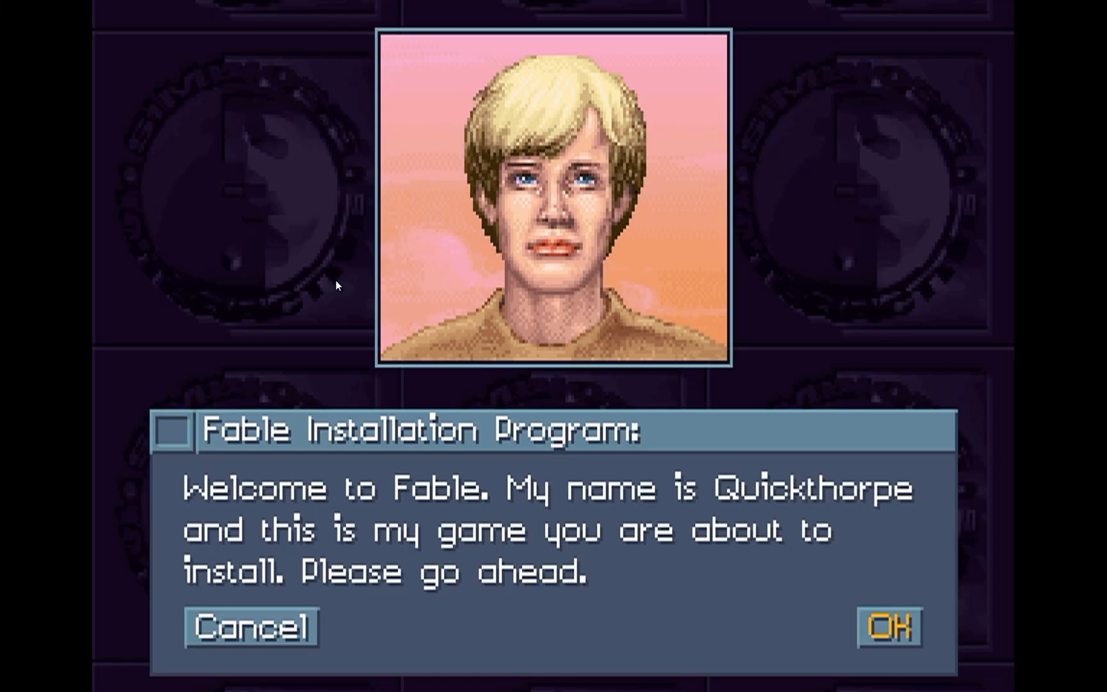
{"action": "left_click", "coordinate": [887, 626]}
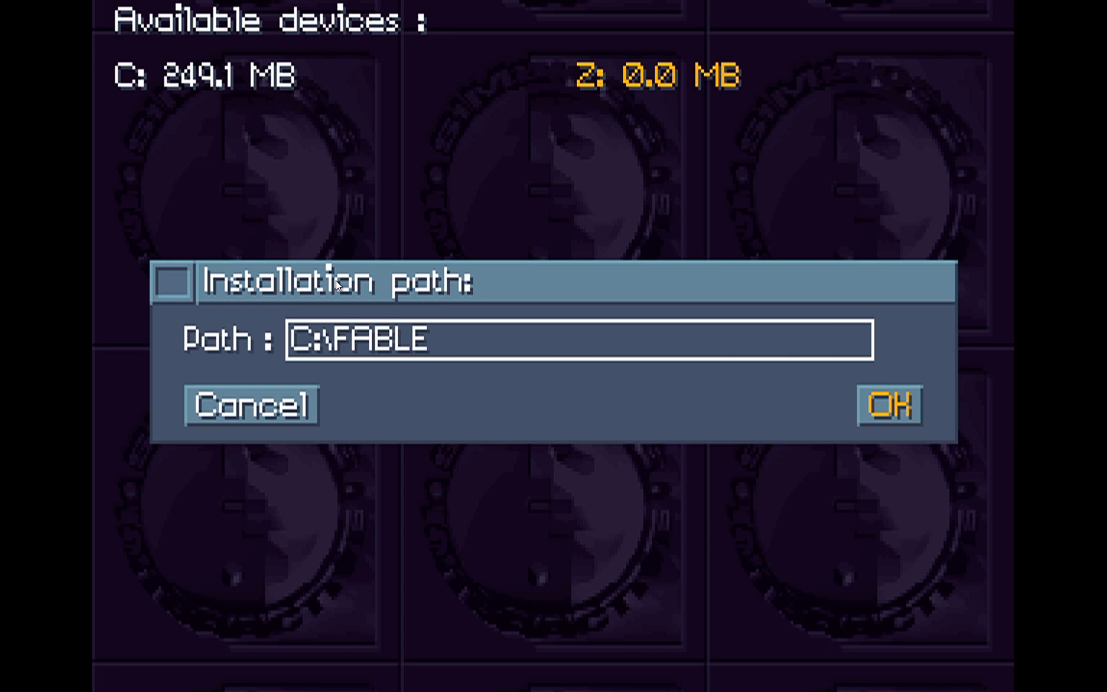
- Install into C:\FABLE and accept the auto-detected Sound Blaster AWE32 at port 220, DMA 1, IRQ 7
{"action": "left_click", "coordinate": [890, 406]}
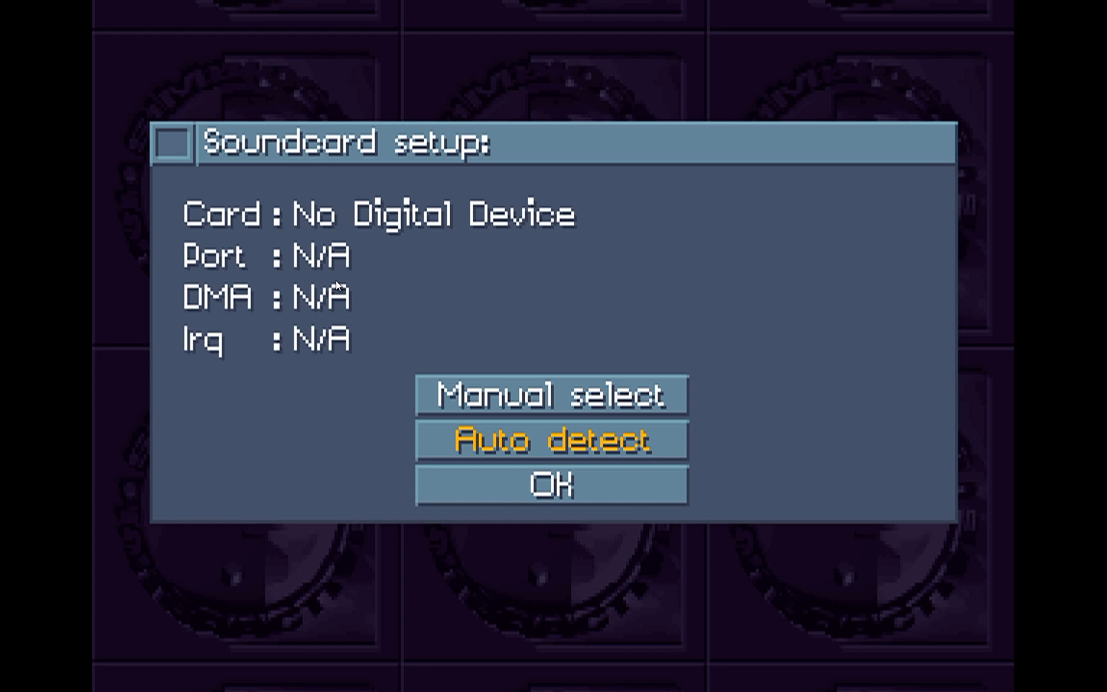
{"action": "left_click", "coordinate": [550, 439]}
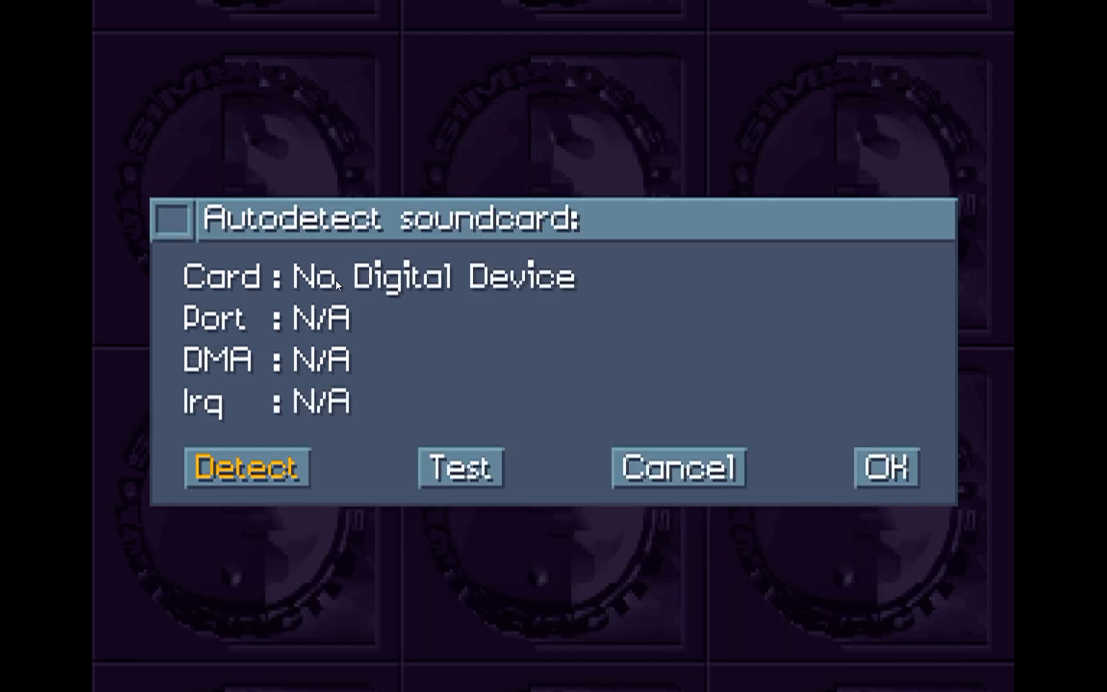
{"action": "left_click", "coordinate": [246, 468]}
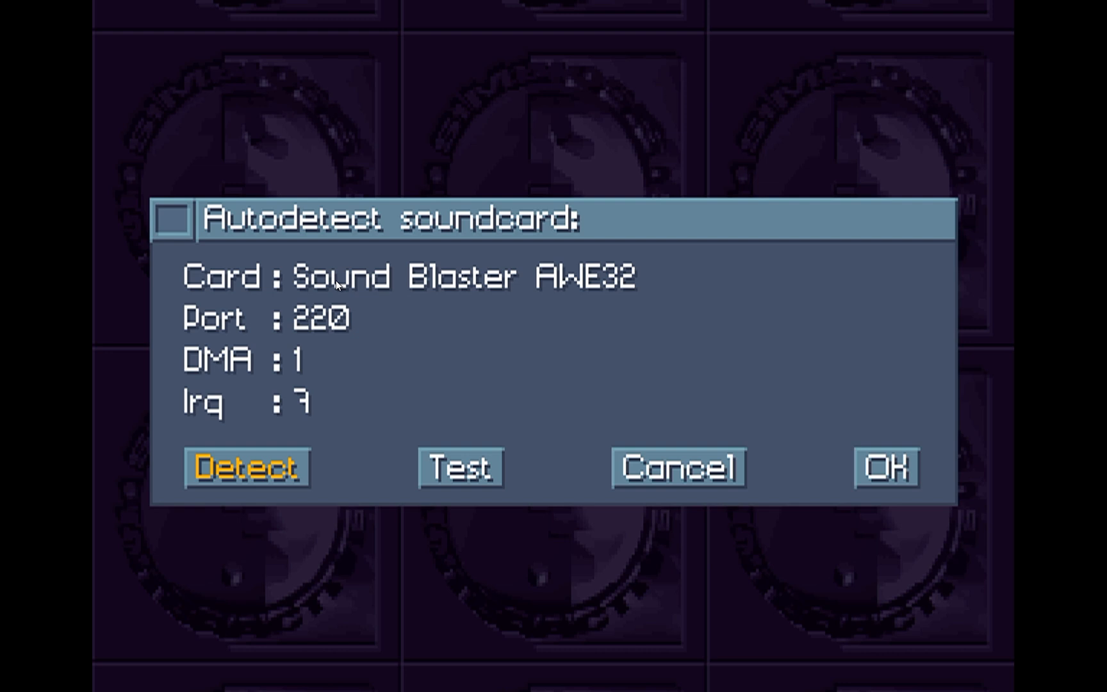
{"action": "left_click", "coordinate": [459, 468]}
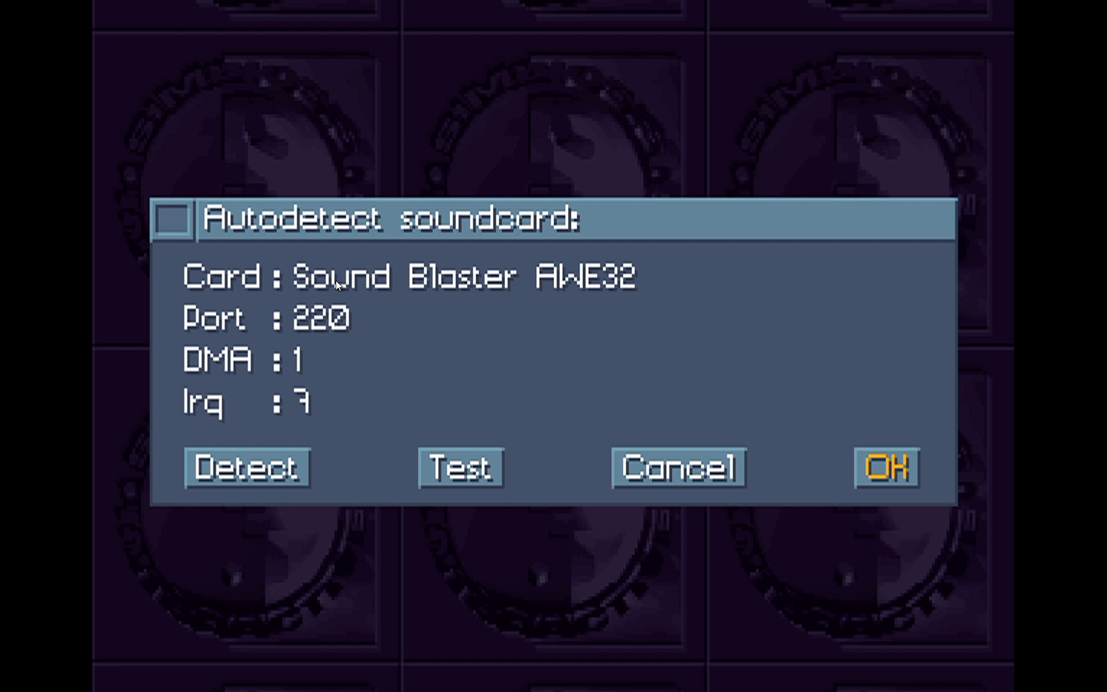
{"action": "left_click", "coordinate": [886, 468]}
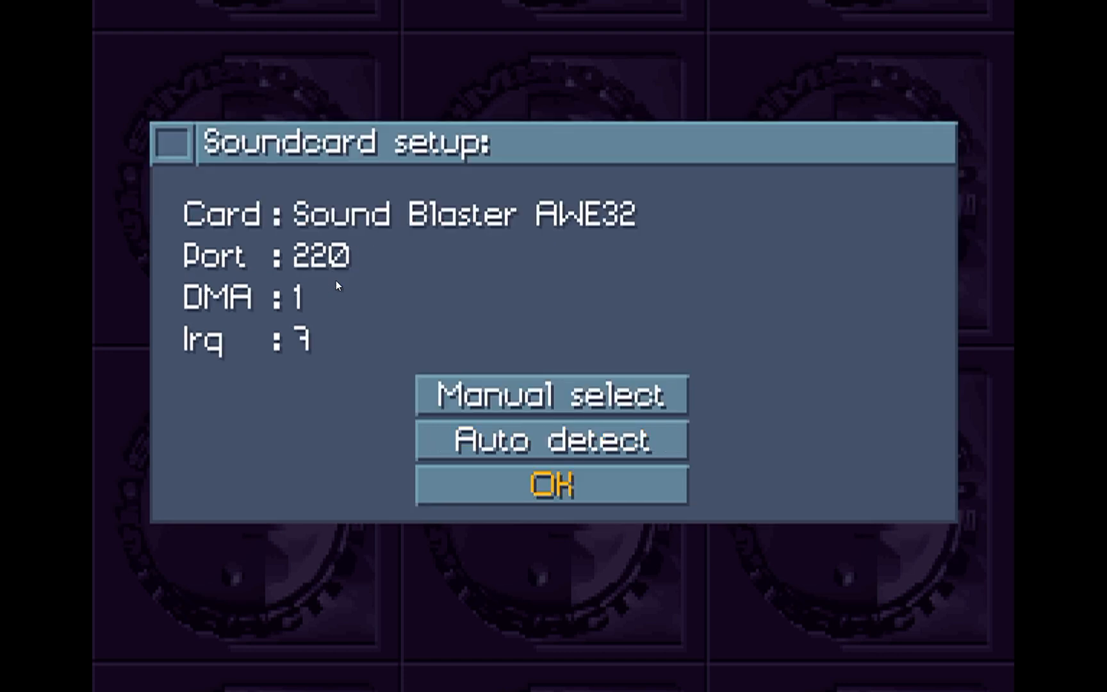
{"action": "left_click", "coordinate": [550, 485]}
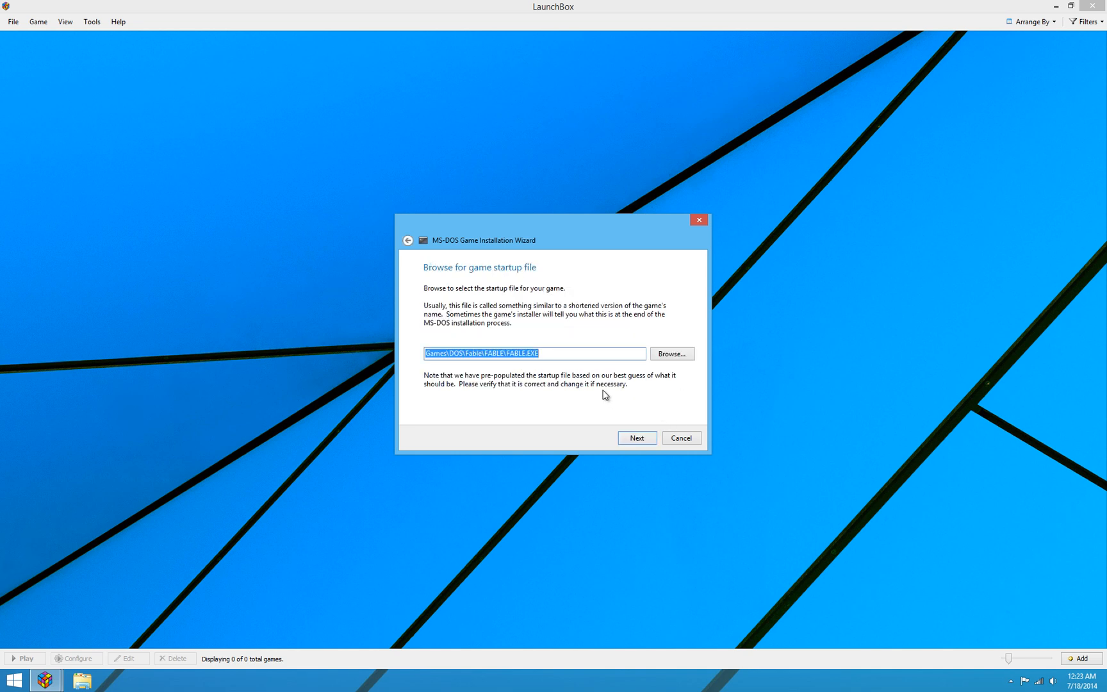
{"action": "mouse_move", "coordinate": [611, 329]}
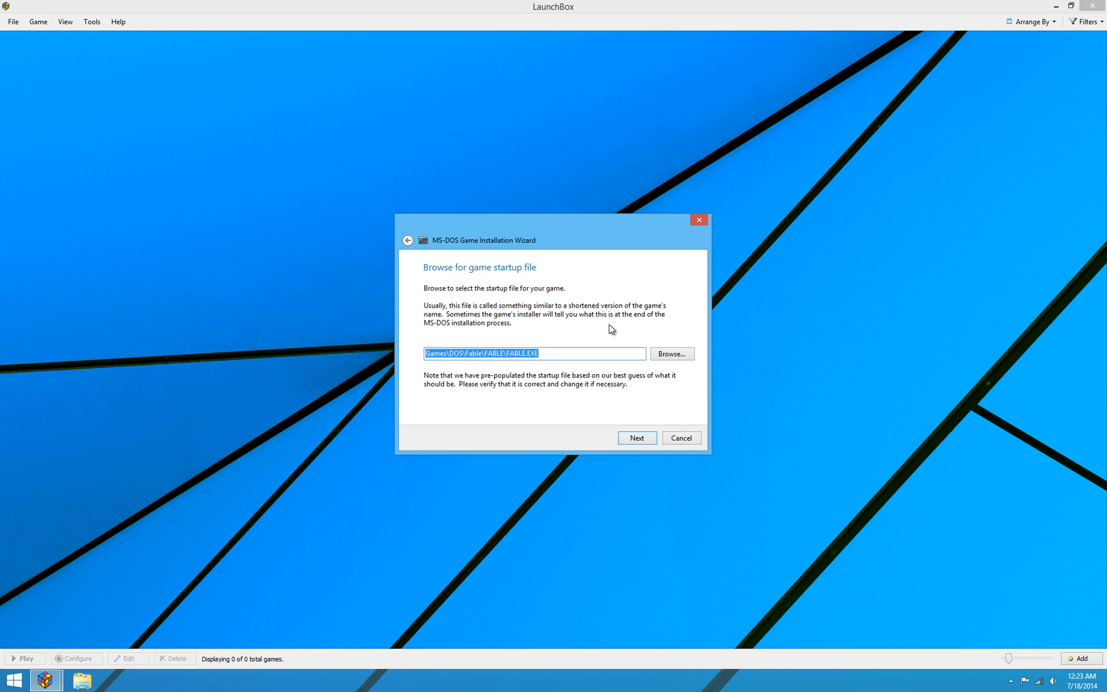
{"action": "mouse_move", "coordinate": [481, 377]}
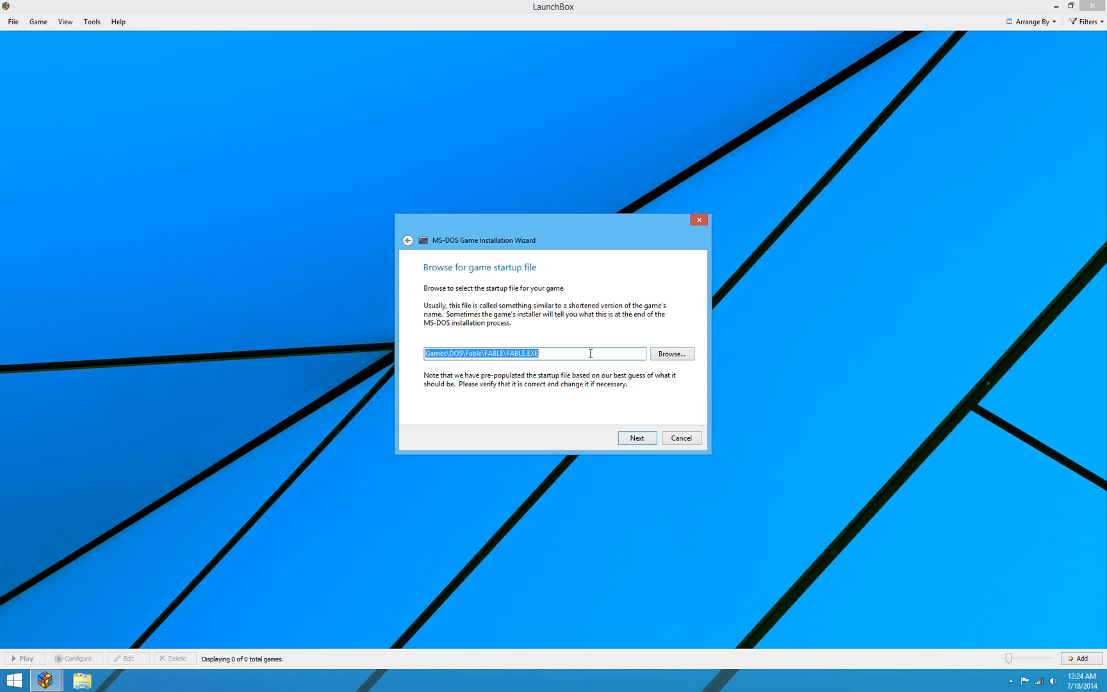
{"action": "mouse_move", "coordinate": [594, 304]}
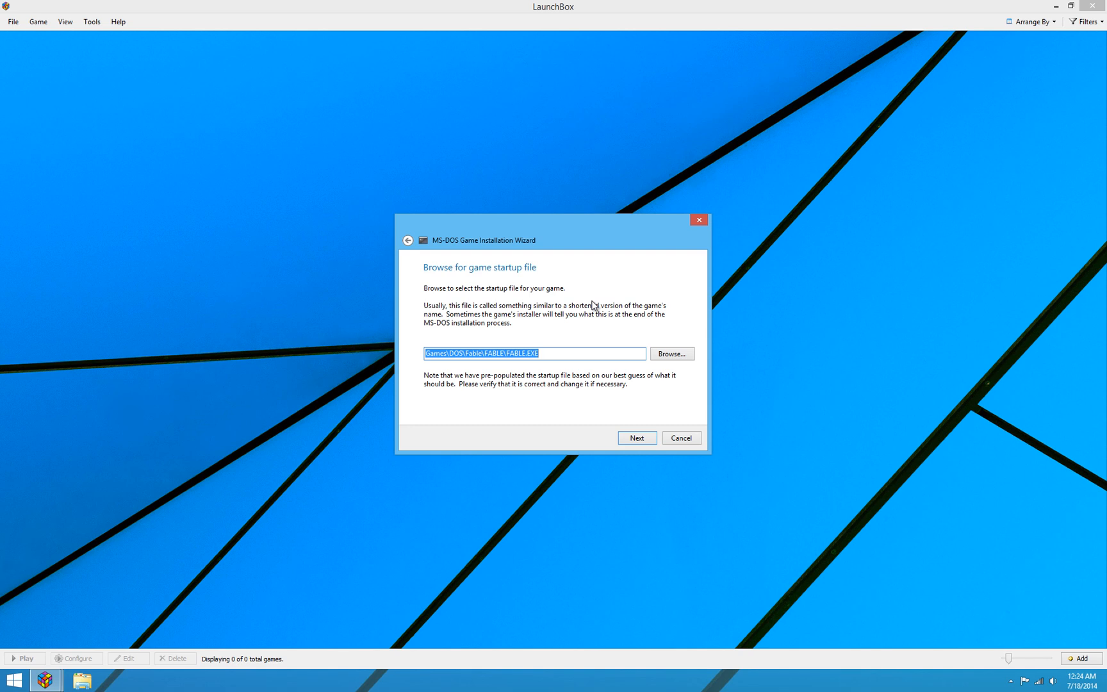
{"action": "mouse_move", "coordinate": [648, 356]}
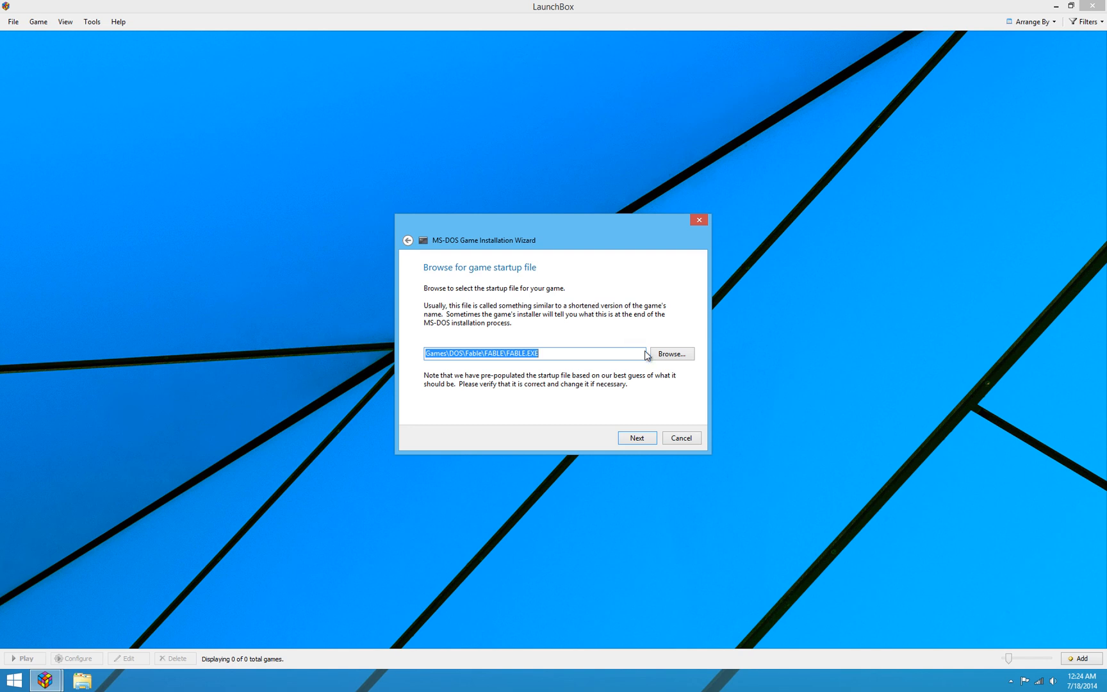
{"action": "left_click", "coordinate": [669, 353]}
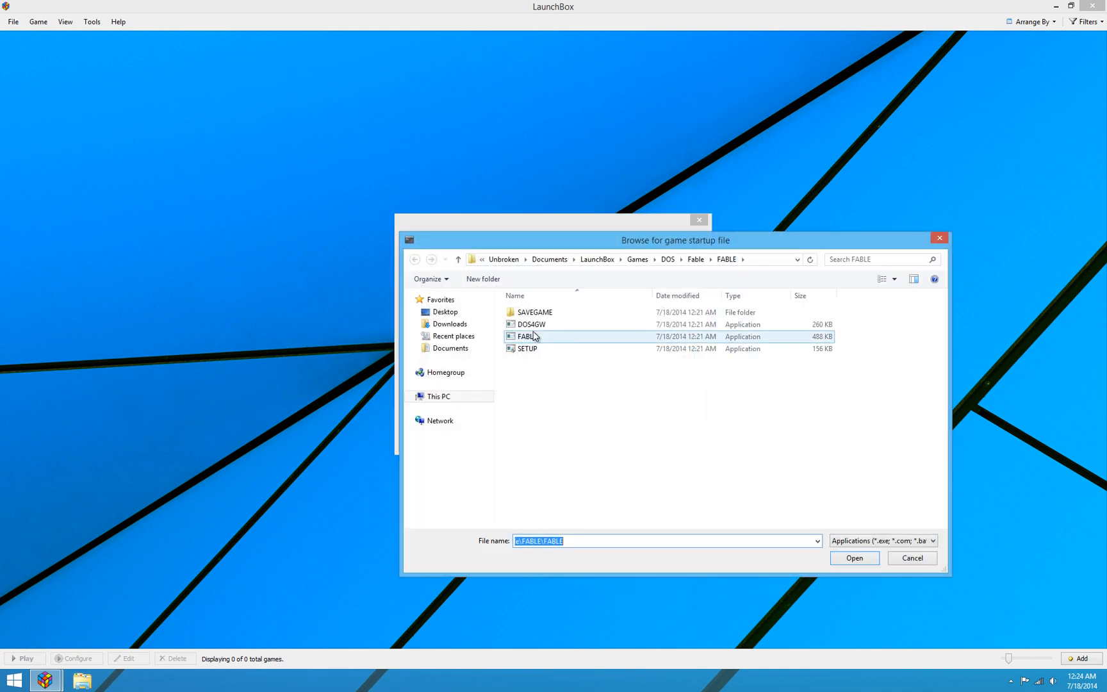
{"action": "left_click", "coordinate": [528, 348]}
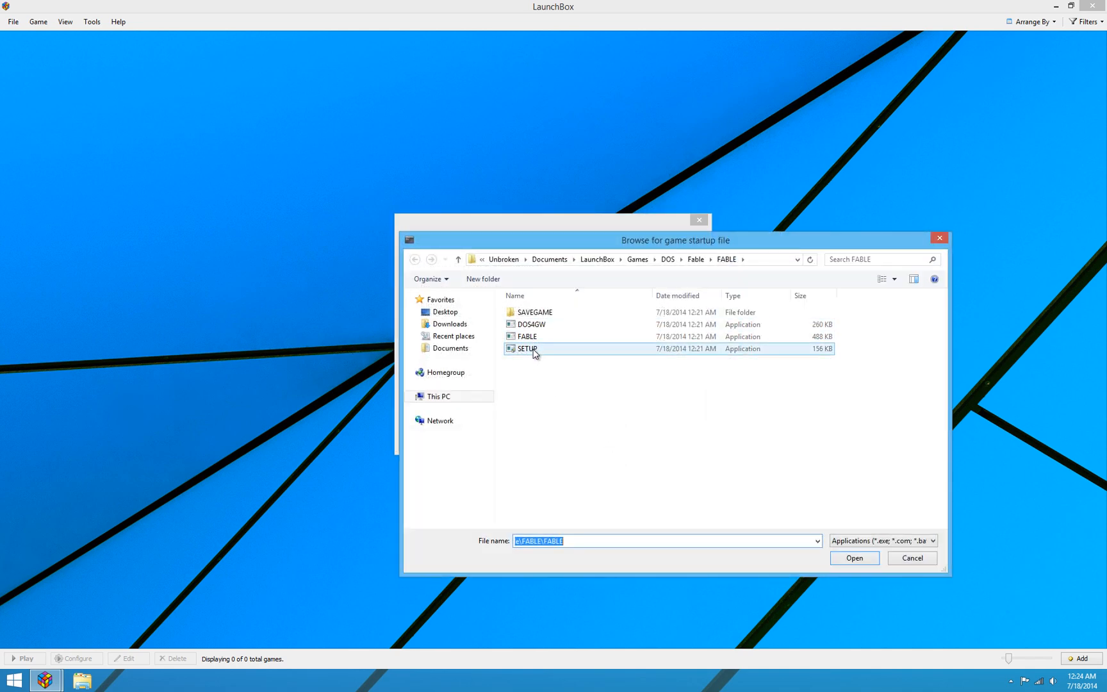
{"action": "mouse_move", "coordinate": [527, 336]}
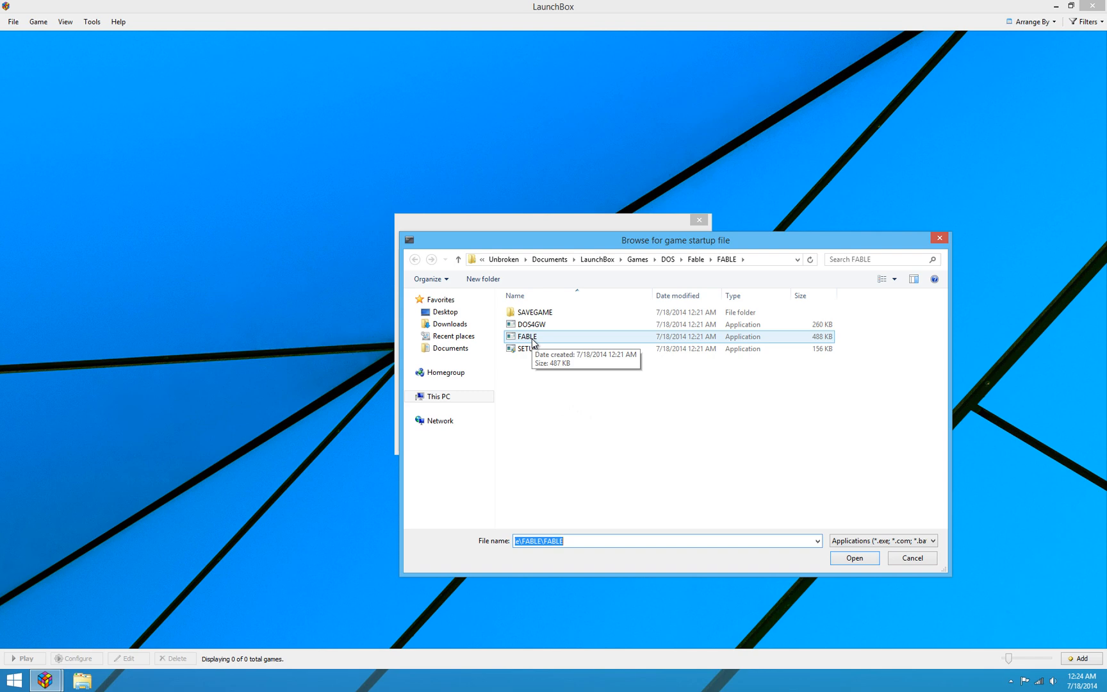
{"action": "mouse_move", "coordinate": [543, 324]}
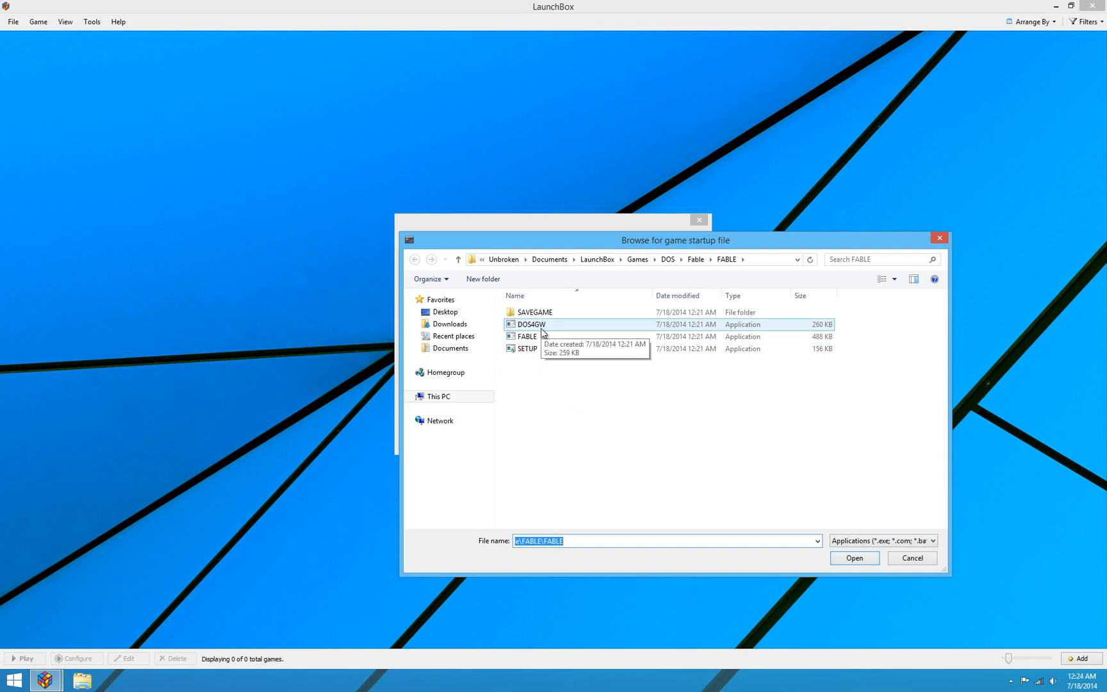
{"action": "left_click", "coordinate": [531, 324]}
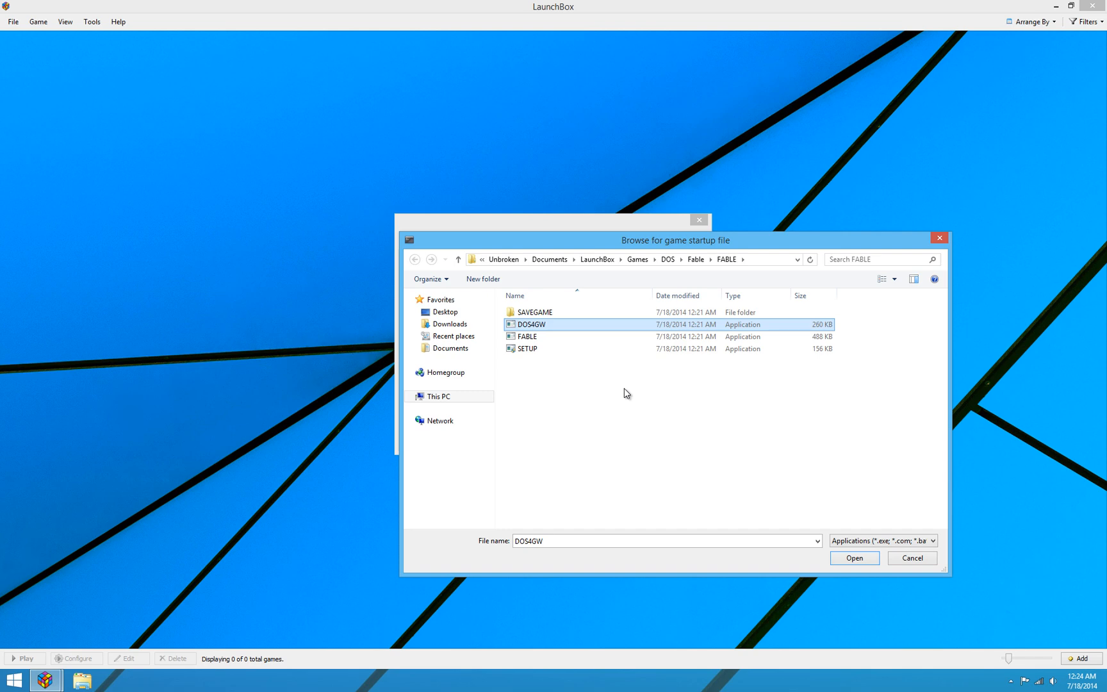
{"action": "mouse_move", "coordinate": [611, 388]}
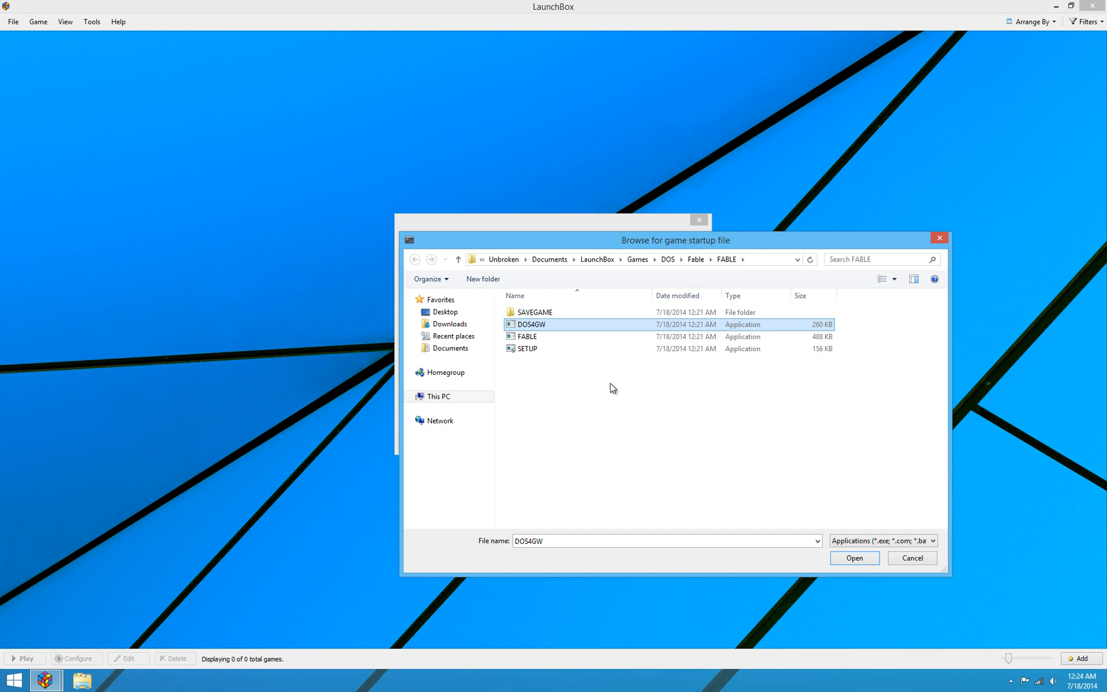
{"action": "left_click", "coordinate": [528, 348]}
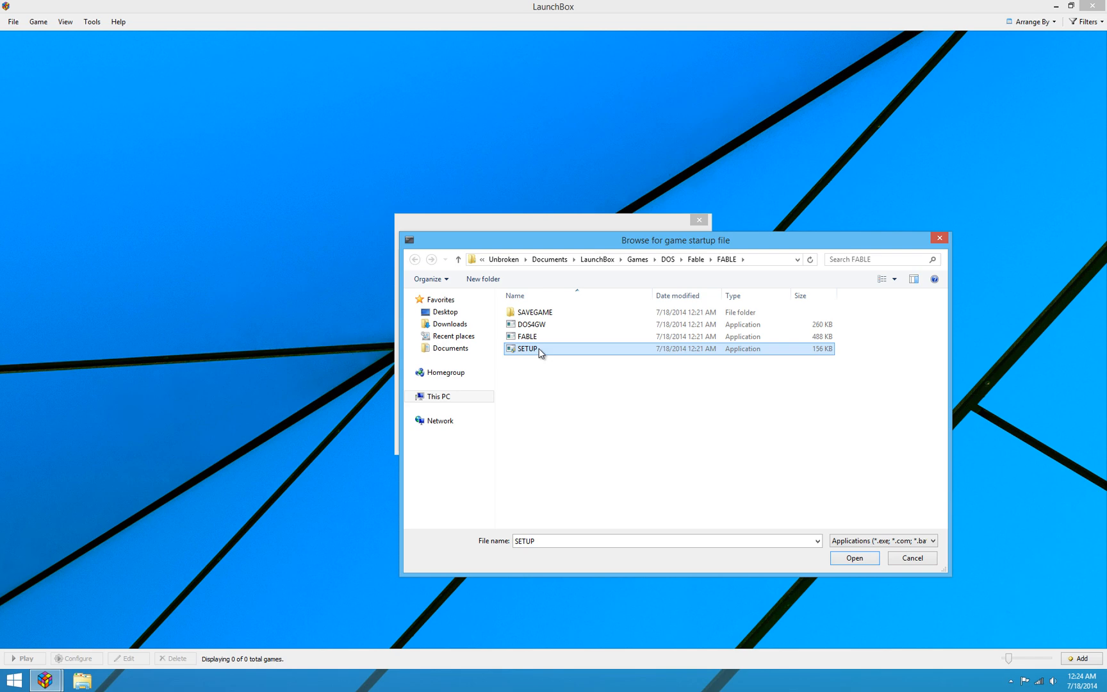
{"action": "left_click", "coordinate": [527, 336]}
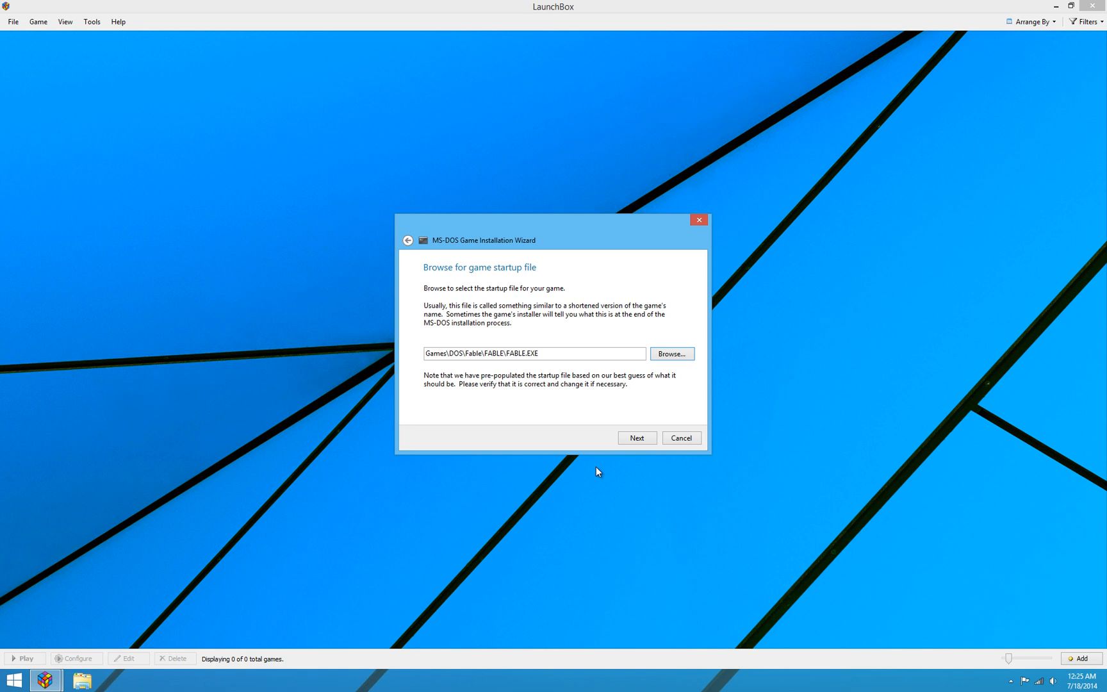
{"action": "mouse_move", "coordinate": [559, 404]}
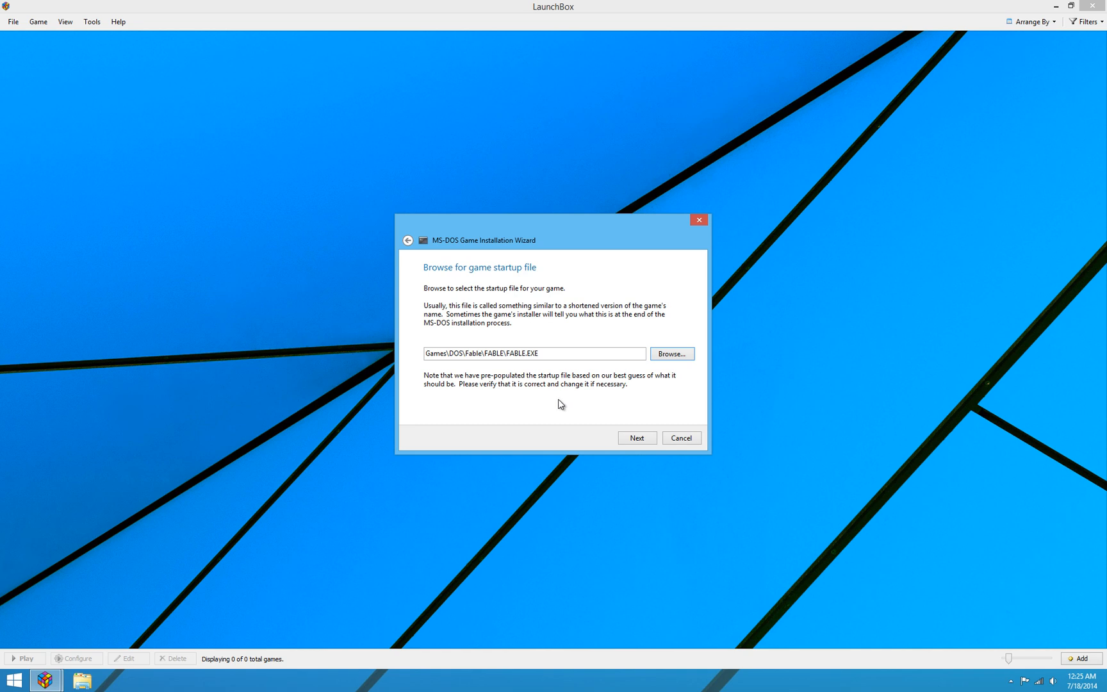
{"action": "mouse_move", "coordinate": [599, 413]}
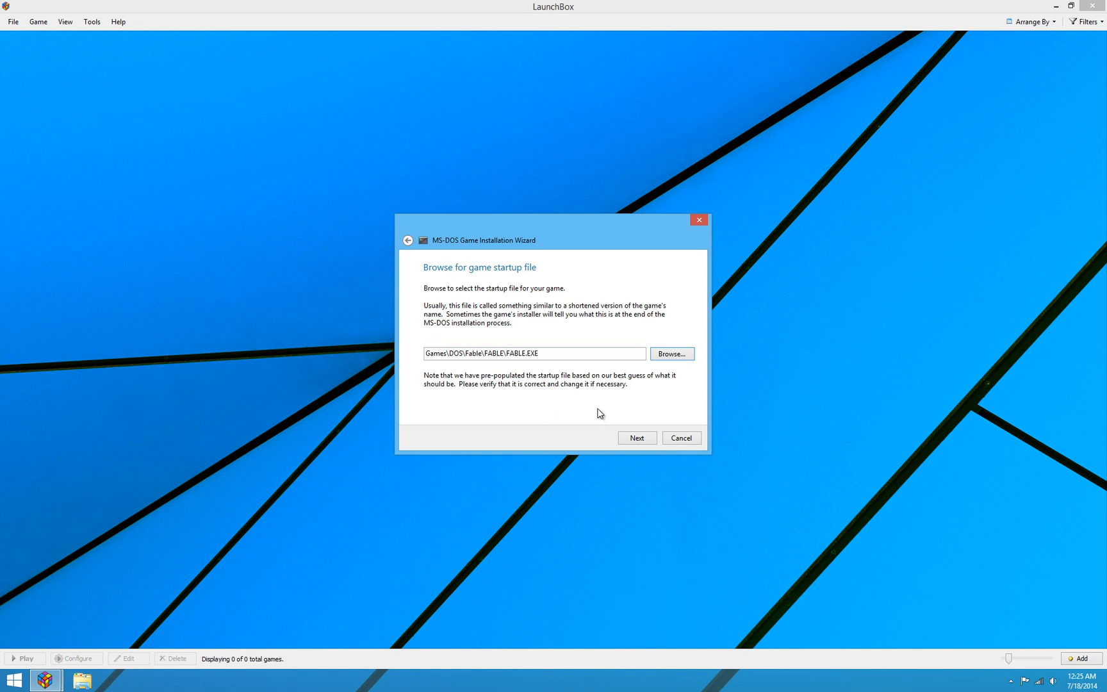
{"action": "mouse_move", "coordinate": [633, 388]}
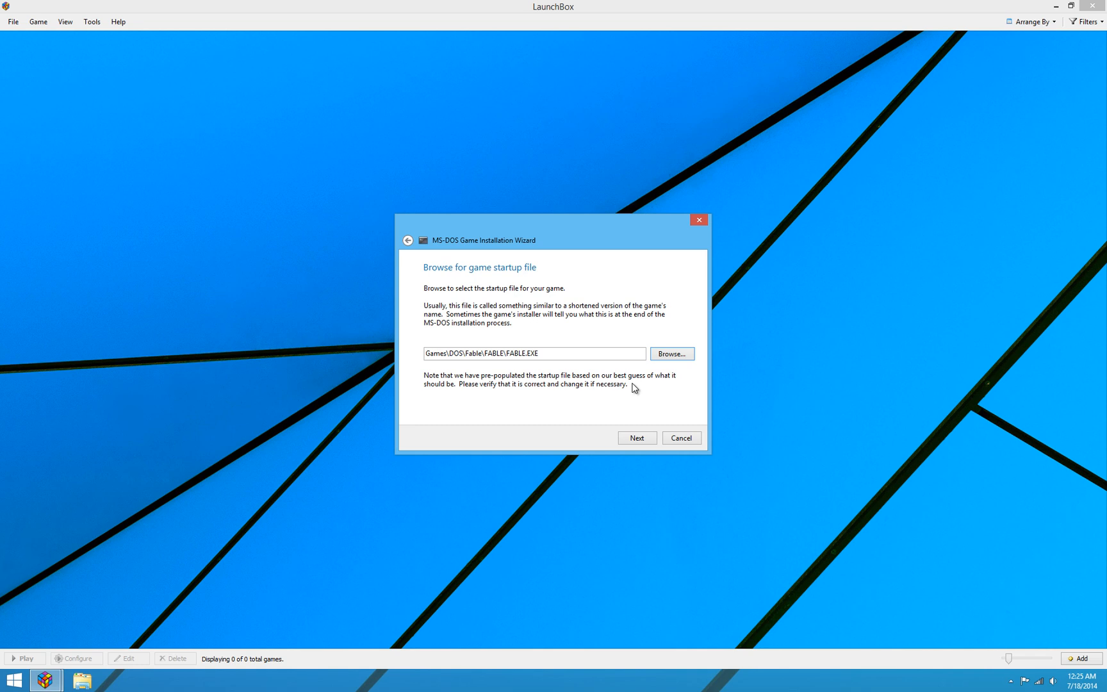
{"action": "mouse_move", "coordinate": [639, 408]}
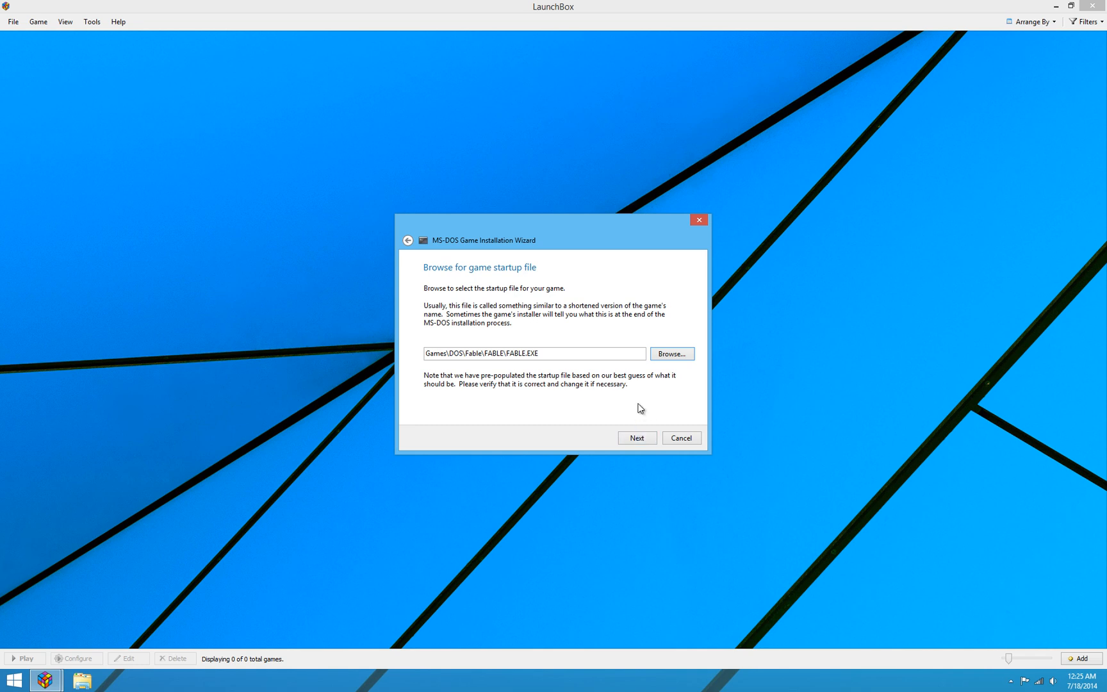
{"action": "mouse_move", "coordinate": [632, 434]}
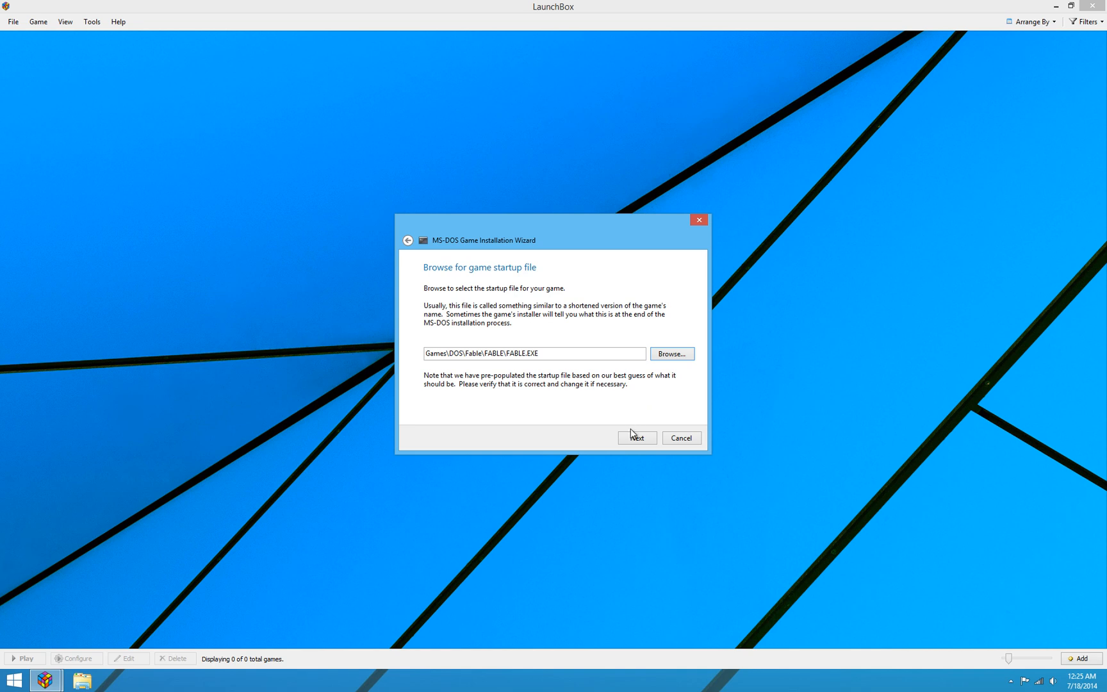
- Accept FABLE.EXE as the startup file and finish the wizard into Fable's Edit Game dialog
{"action": "left_click", "coordinate": [635, 437]}
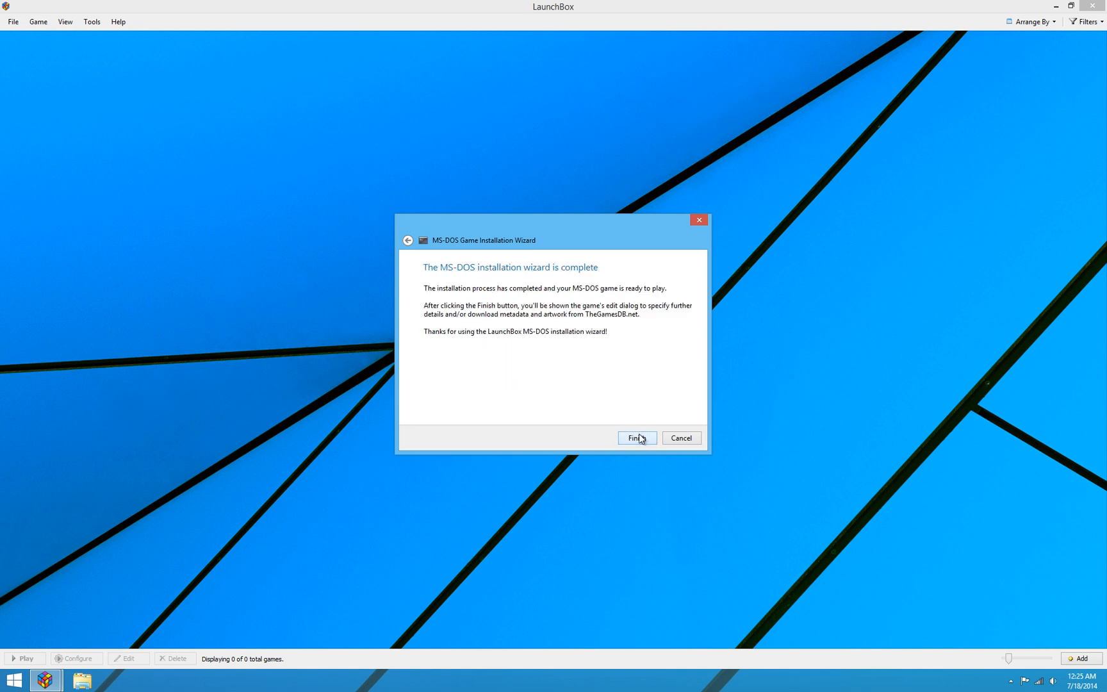
{"action": "mouse_move", "coordinate": [496, 384]}
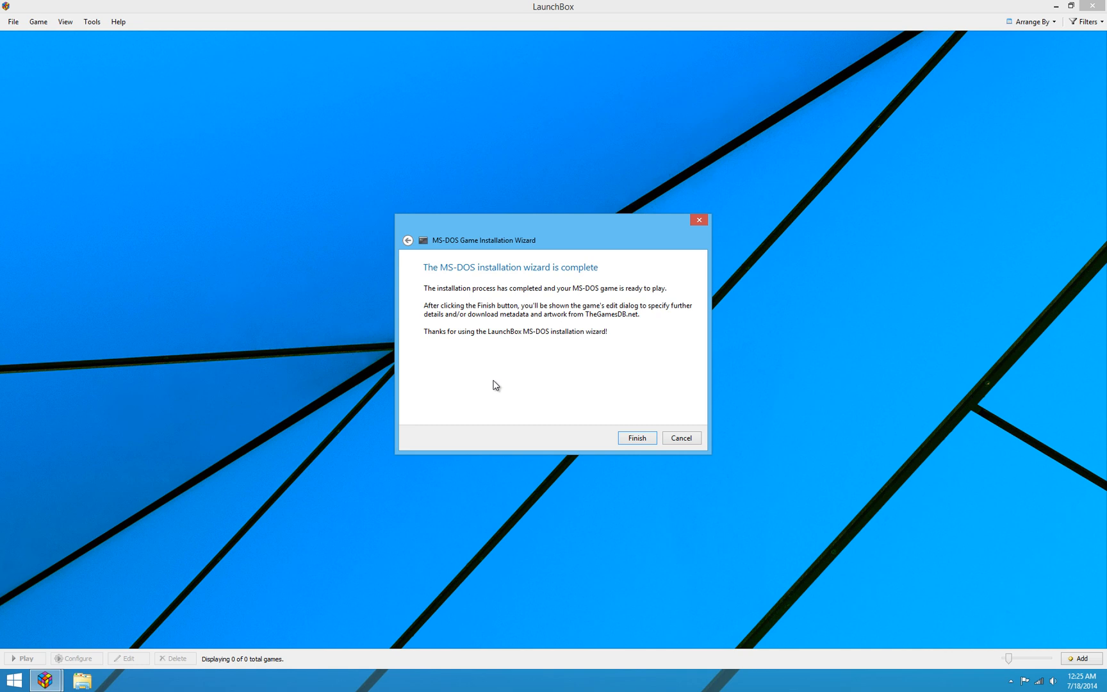
{"action": "mouse_move", "coordinate": [631, 452]}
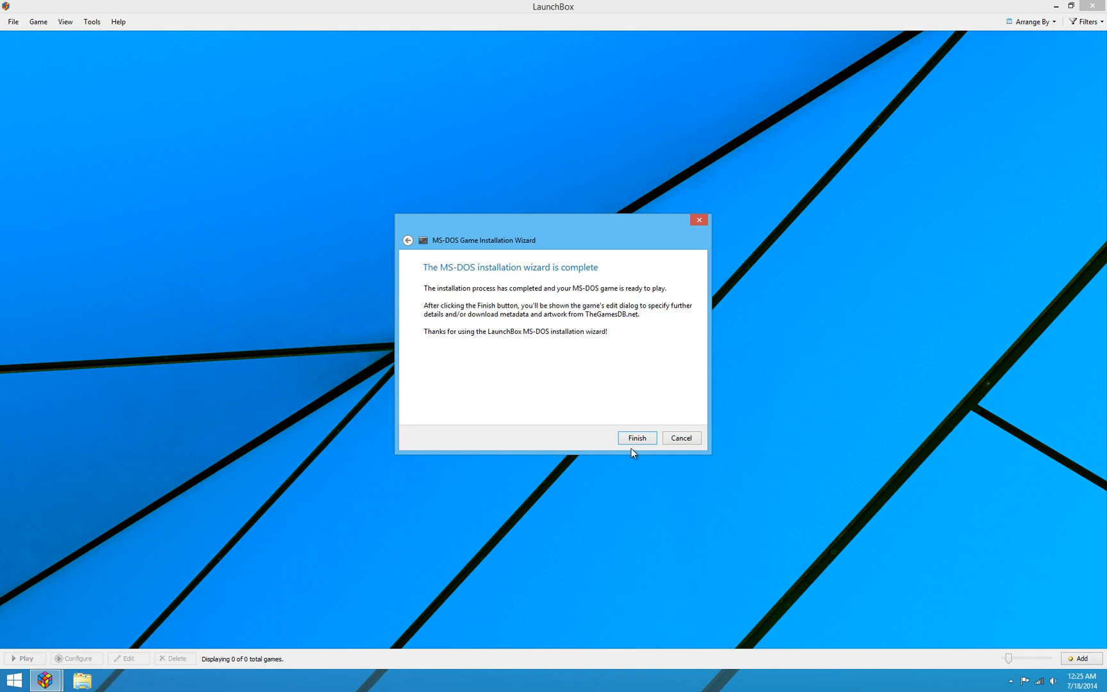
{"action": "left_click", "coordinate": [635, 438]}
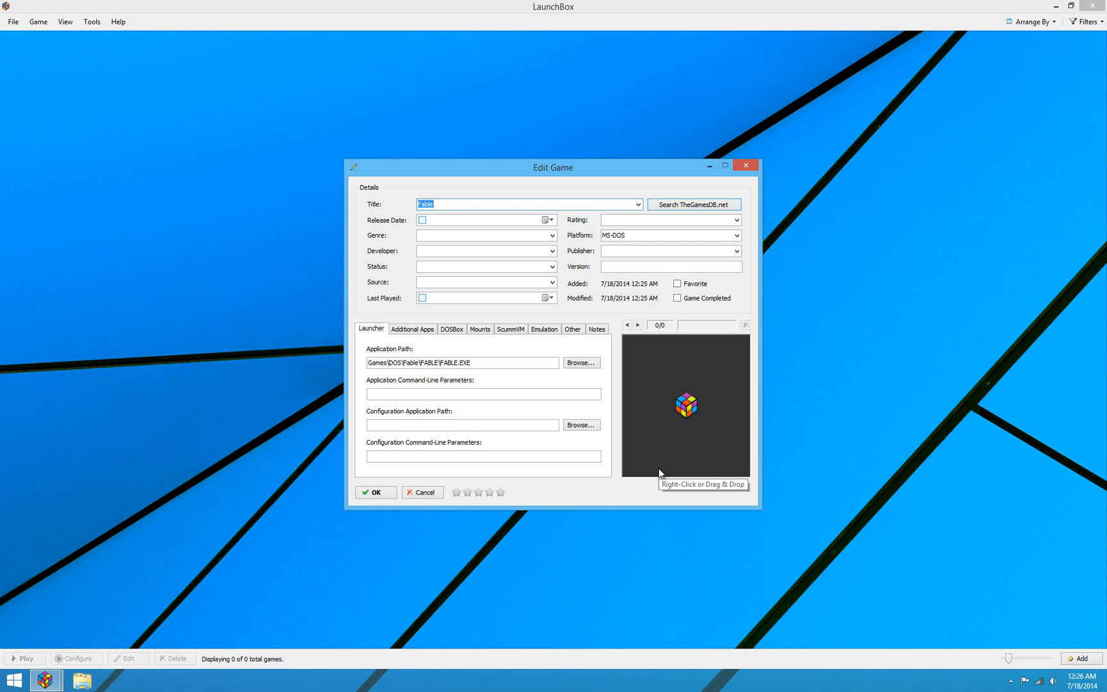
{"action": "mouse_move", "coordinate": [661, 472]}
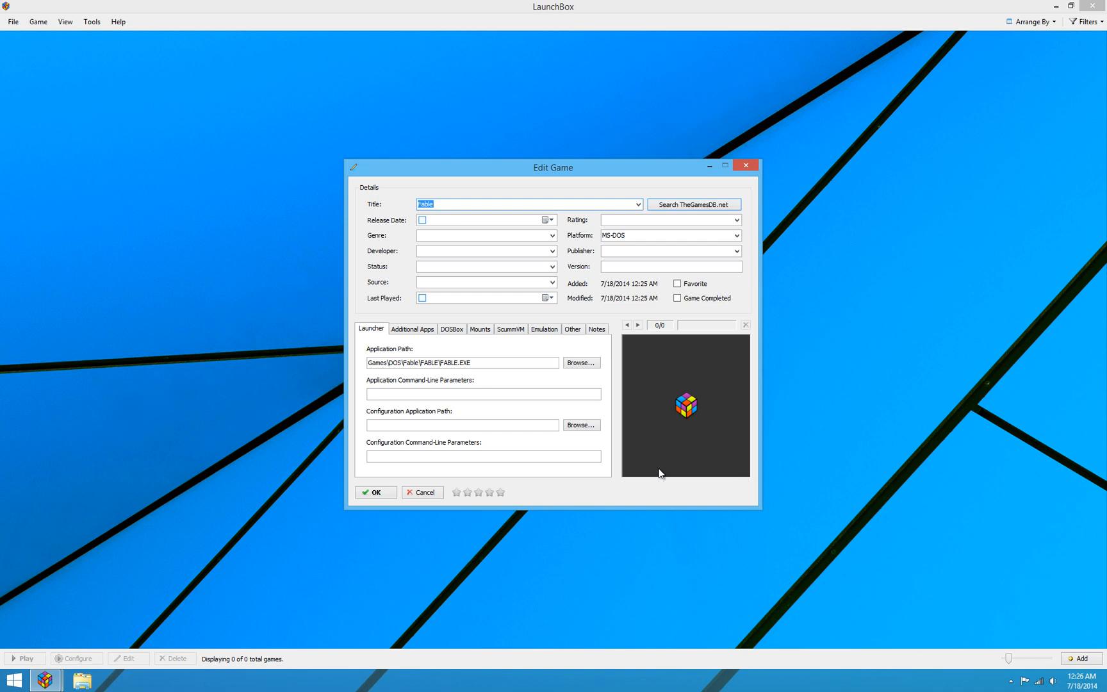
{"action": "mouse_move", "coordinate": [684, 255]}
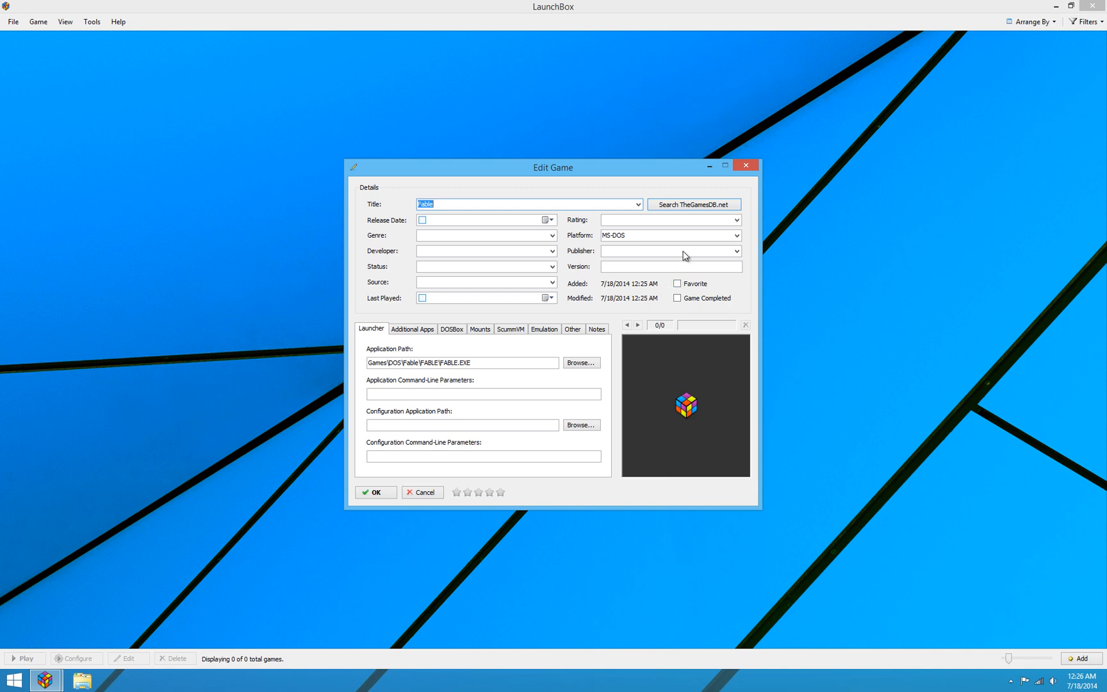
- Pull Fable (PC) 2/28/1996 details and box art from TheGamesDB and save to the library
{"action": "left_click", "coordinate": [635, 204]}
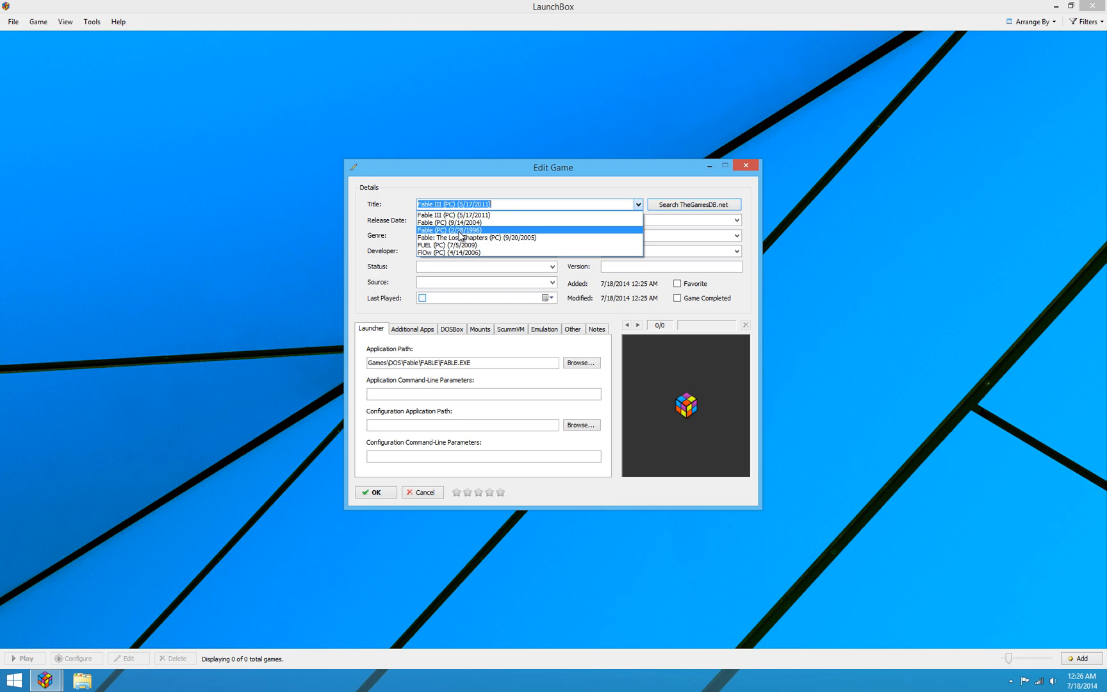
{"action": "left_click", "coordinate": [449, 229]}
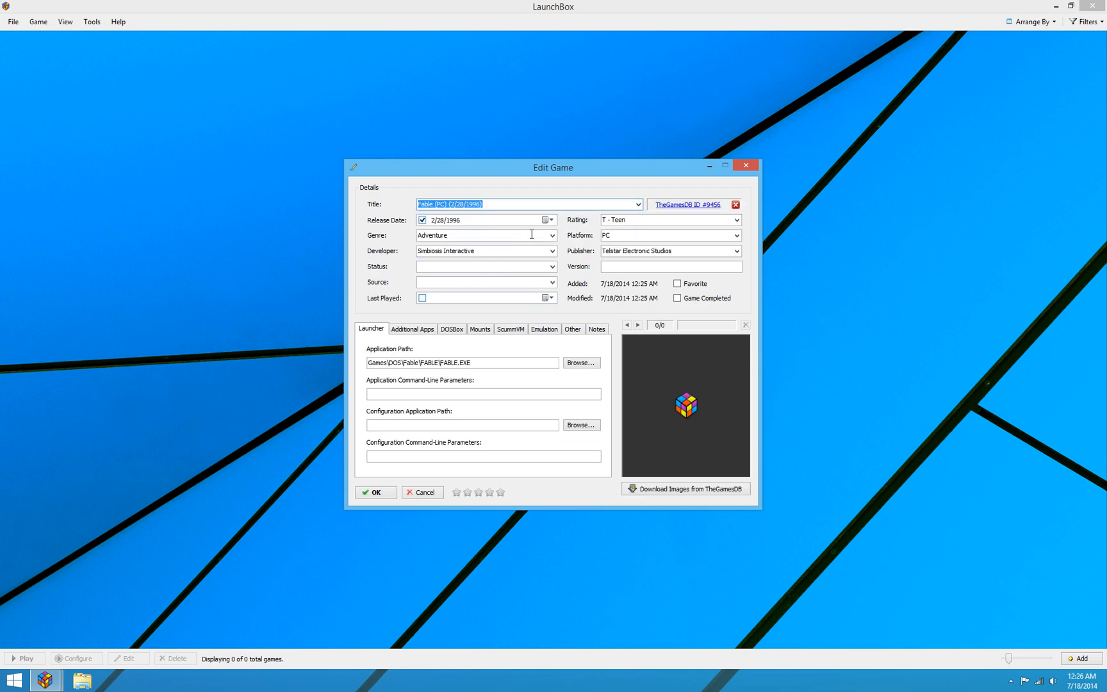
{"action": "left_click", "coordinate": [684, 488]}
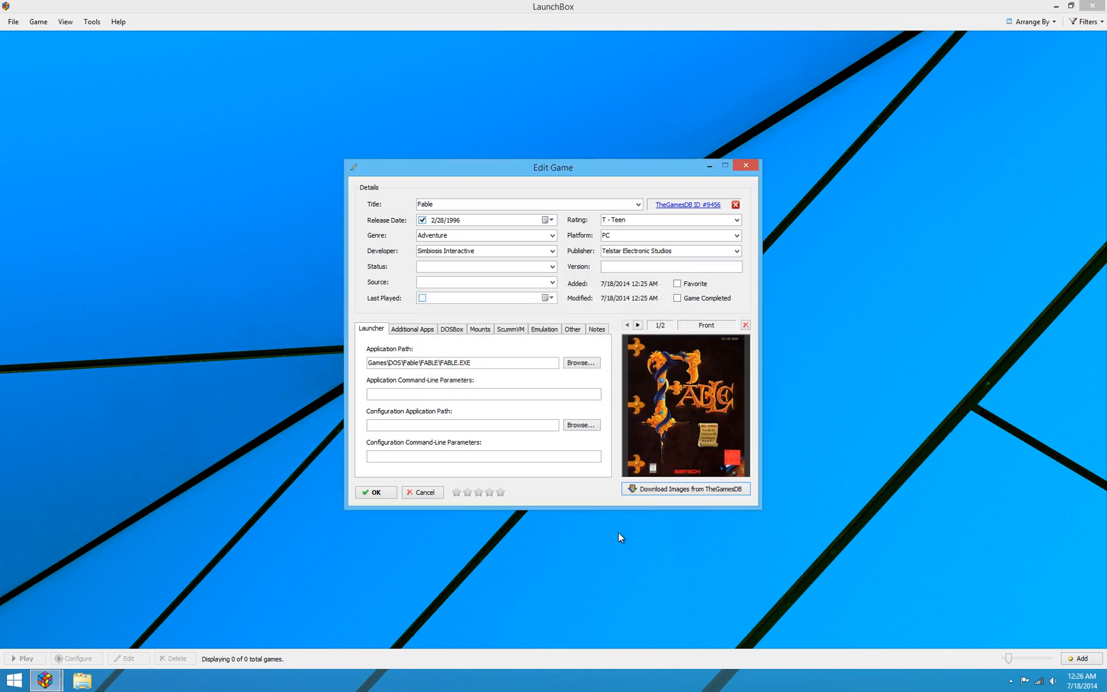
{"action": "mouse_move", "coordinate": [375, 492]}
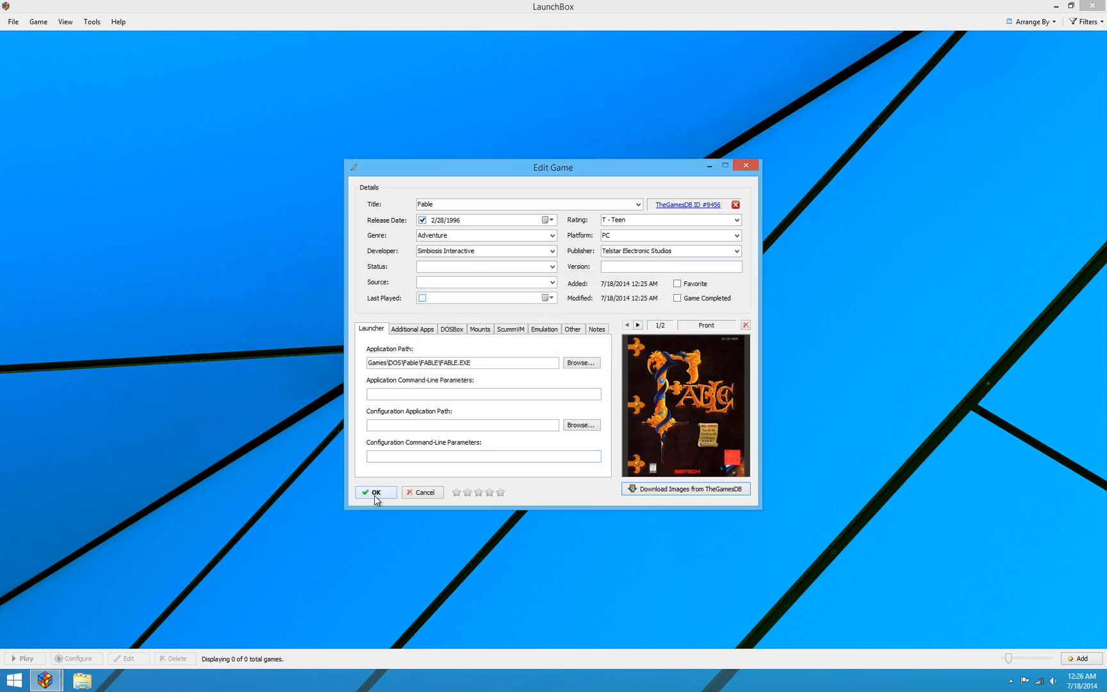
{"action": "left_click", "coordinate": [376, 491]}
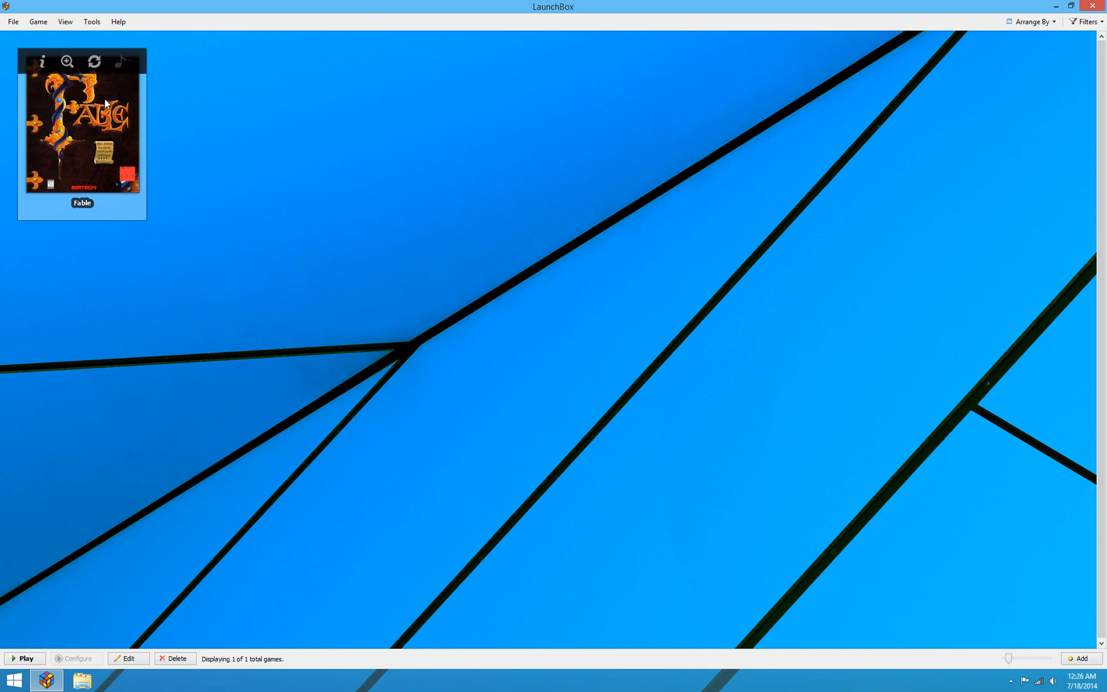
{"action": "mouse_move", "coordinate": [95, 164]}
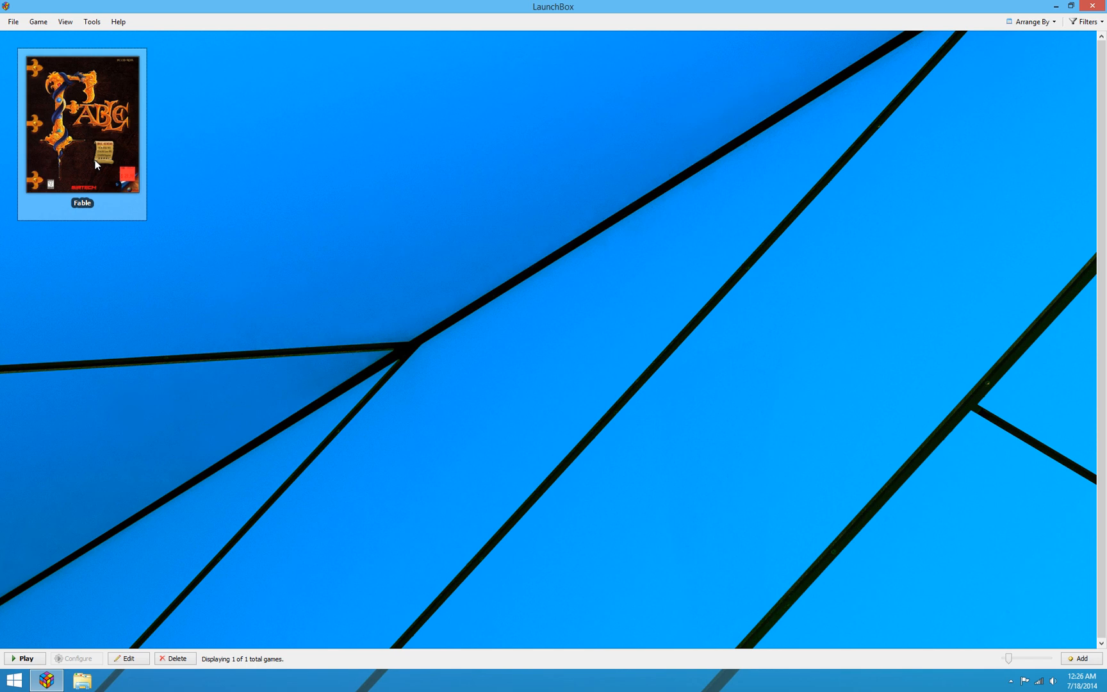
- Launch Fable from its box art tile in the LaunchBox library
{"action": "double_click", "coordinate": [81, 123]}
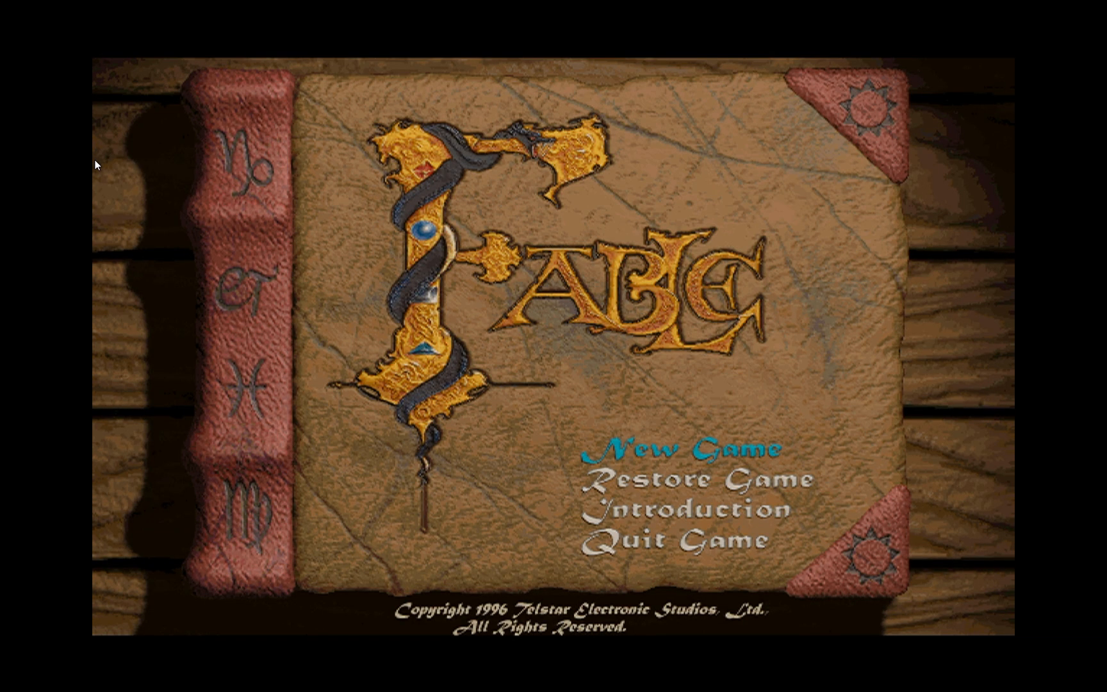
{"action": "mouse_move", "coordinate": [555, 351]}
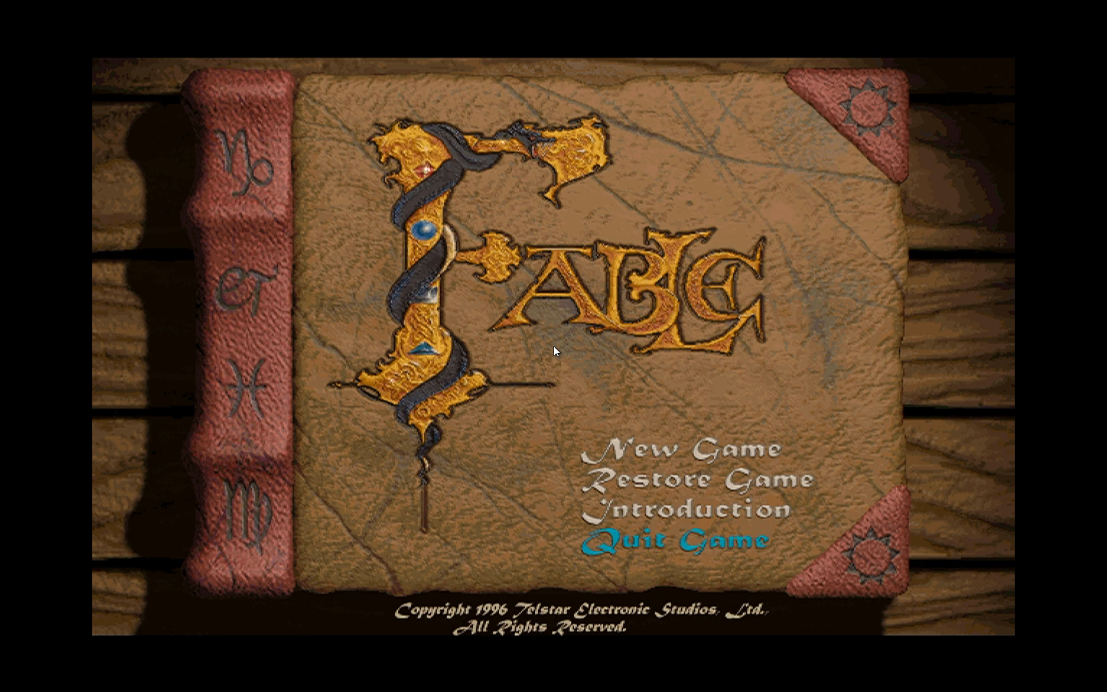
- Quit Fable from its title menu, closing the DOSBox session
{"action": "left_click", "coordinate": [677, 538]}
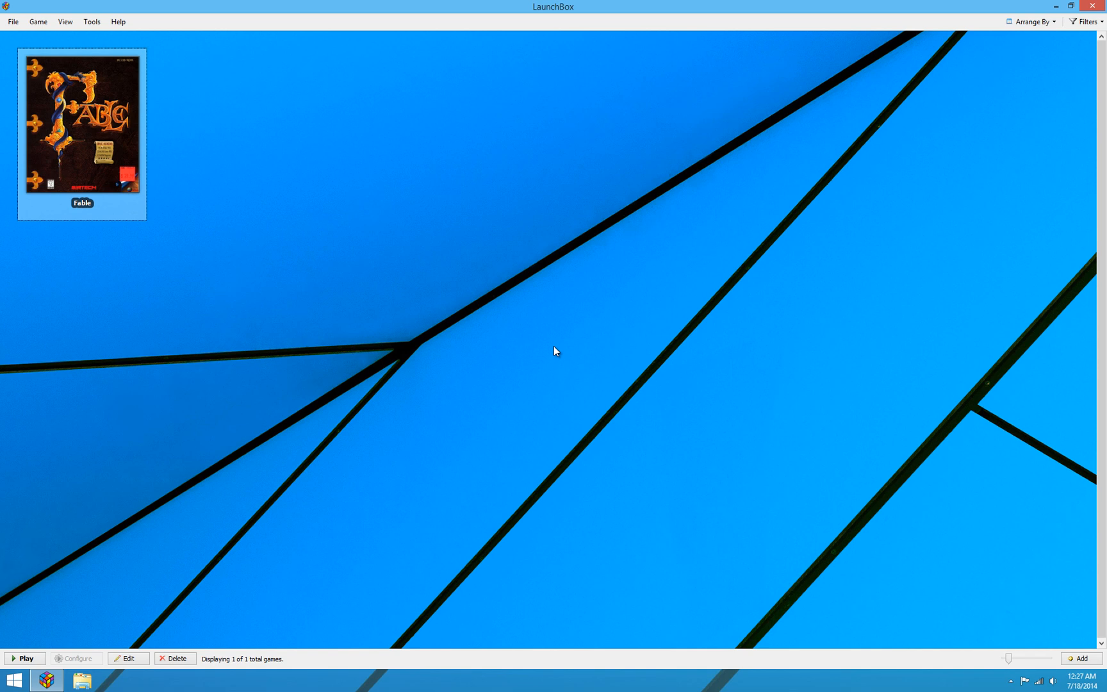
{"action": "mouse_move", "coordinate": [371, 8]}
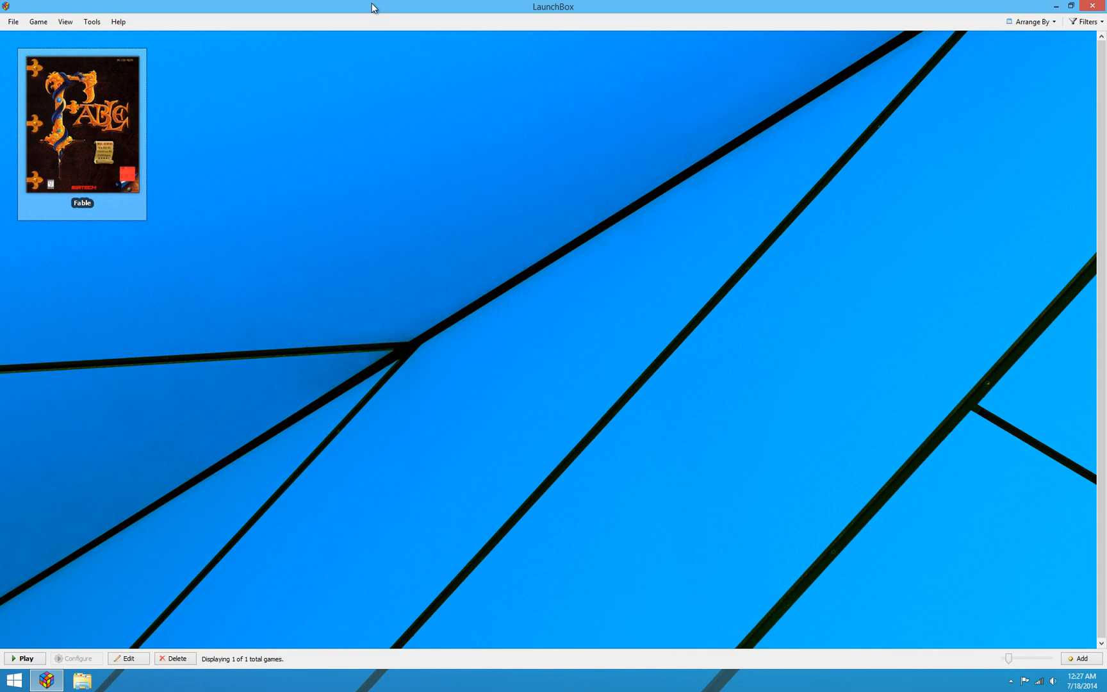
- Show LaunchBox's Tools menu listing Install DOS Game
{"action": "left_click", "coordinate": [91, 22]}
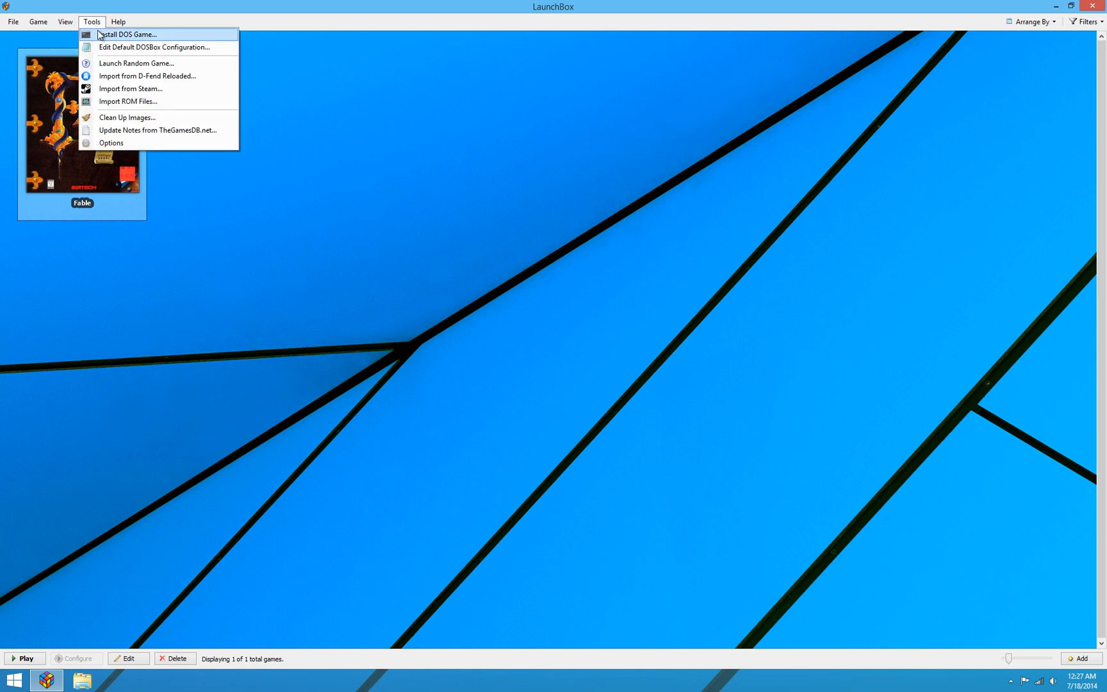
- Start Install DOS Game again, reaching the wizard's welcome page with an empty game-name field
{"action": "left_click", "coordinate": [531, 302]}
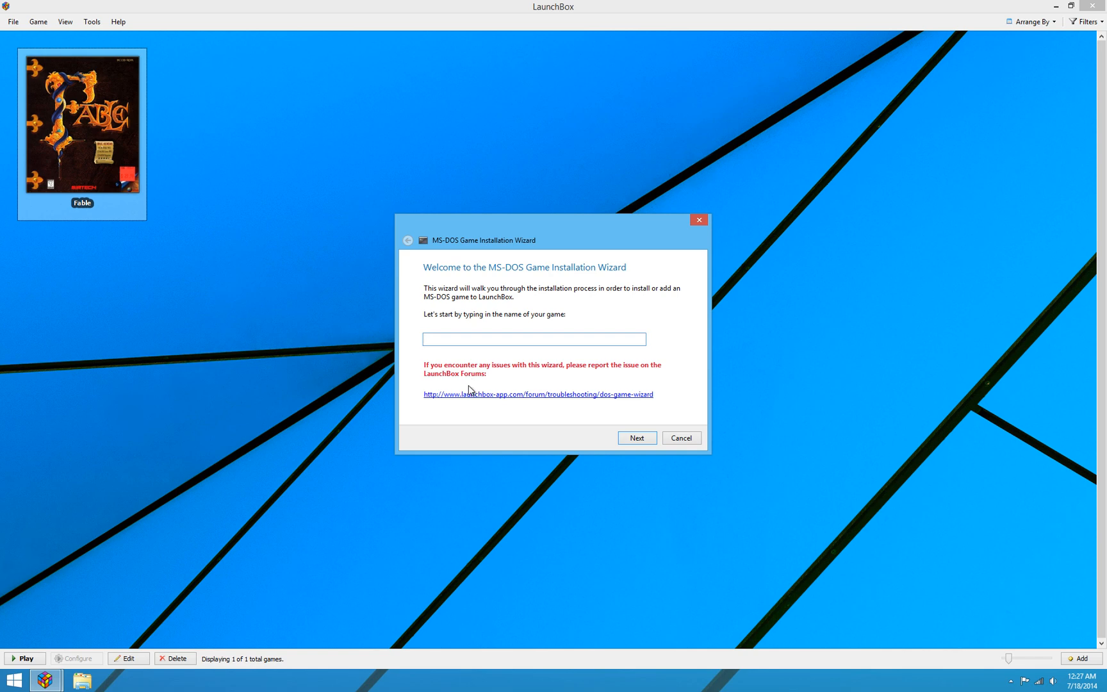
{"action": "left_click", "coordinate": [532, 338]}
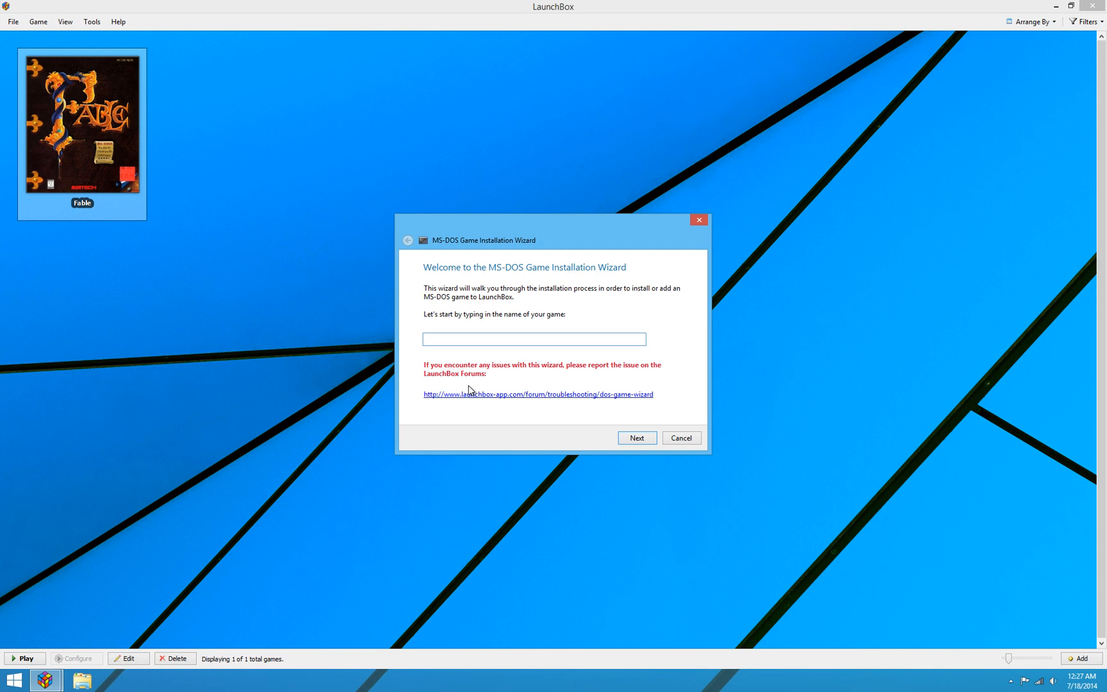
{"action": "left_click", "coordinate": [533, 338]}
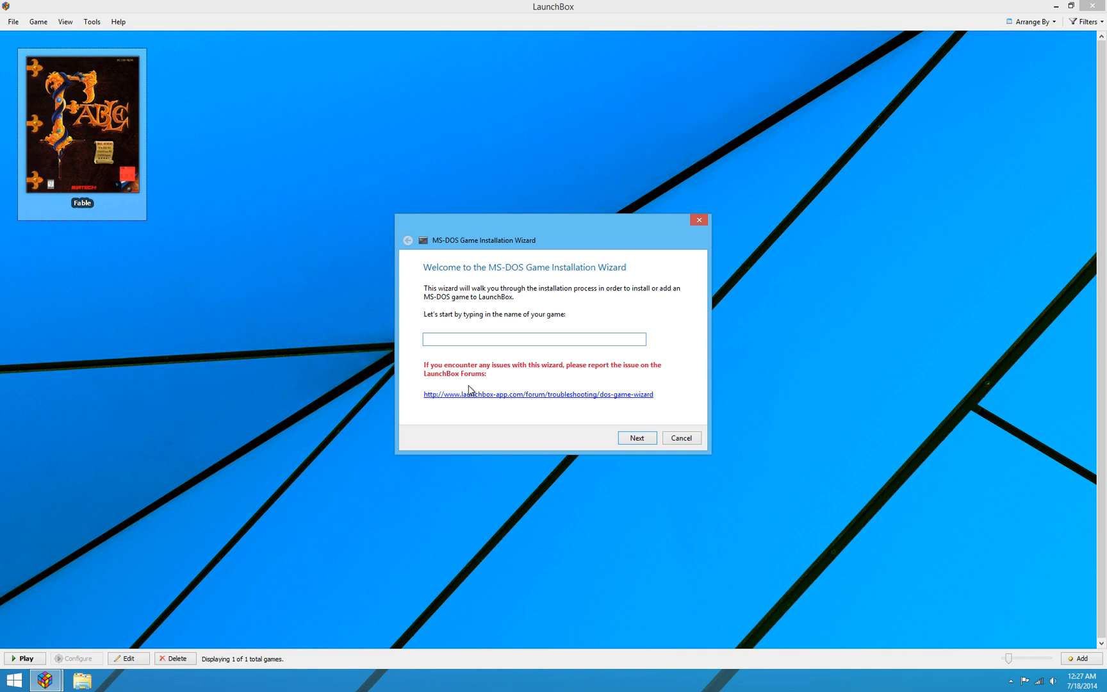
{"action": "left_click", "coordinate": [533, 339]}
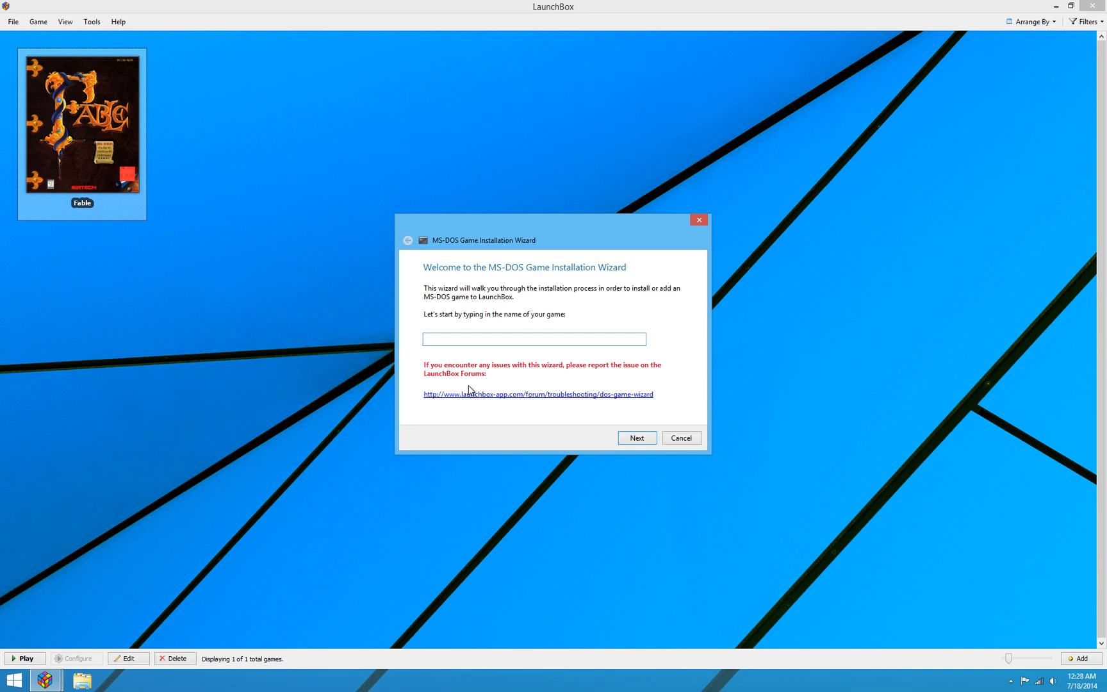
{"action": "left_click", "coordinate": [533, 338]}
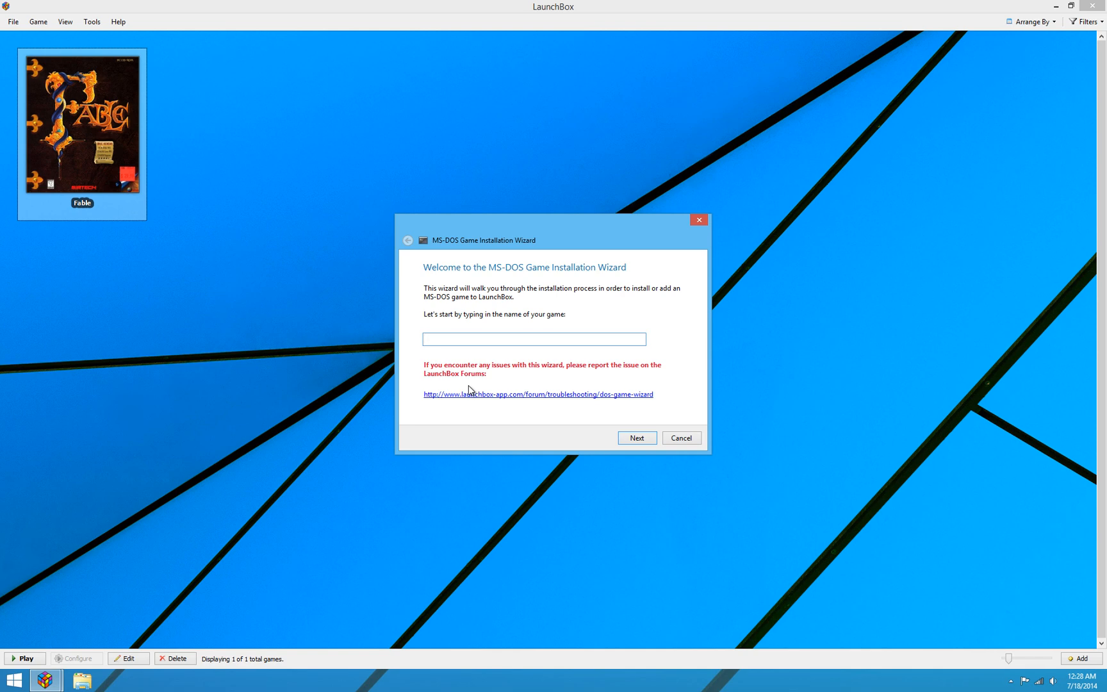
{"action": "left_click", "coordinate": [533, 338]}
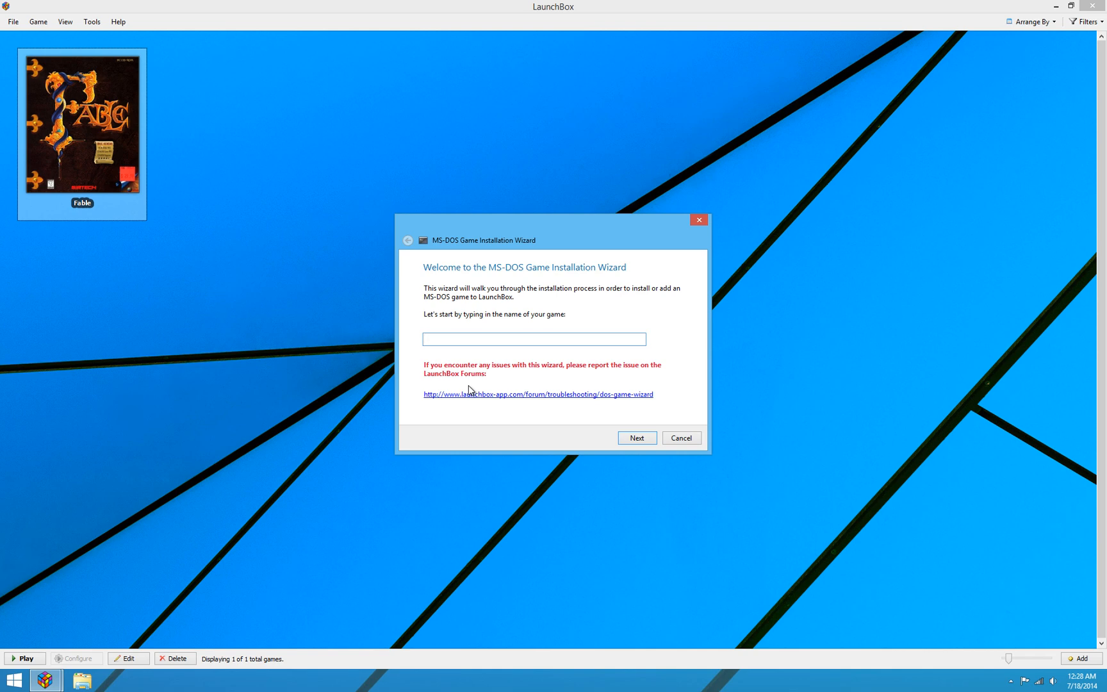
{"action": "left_click", "coordinate": [533, 339]}
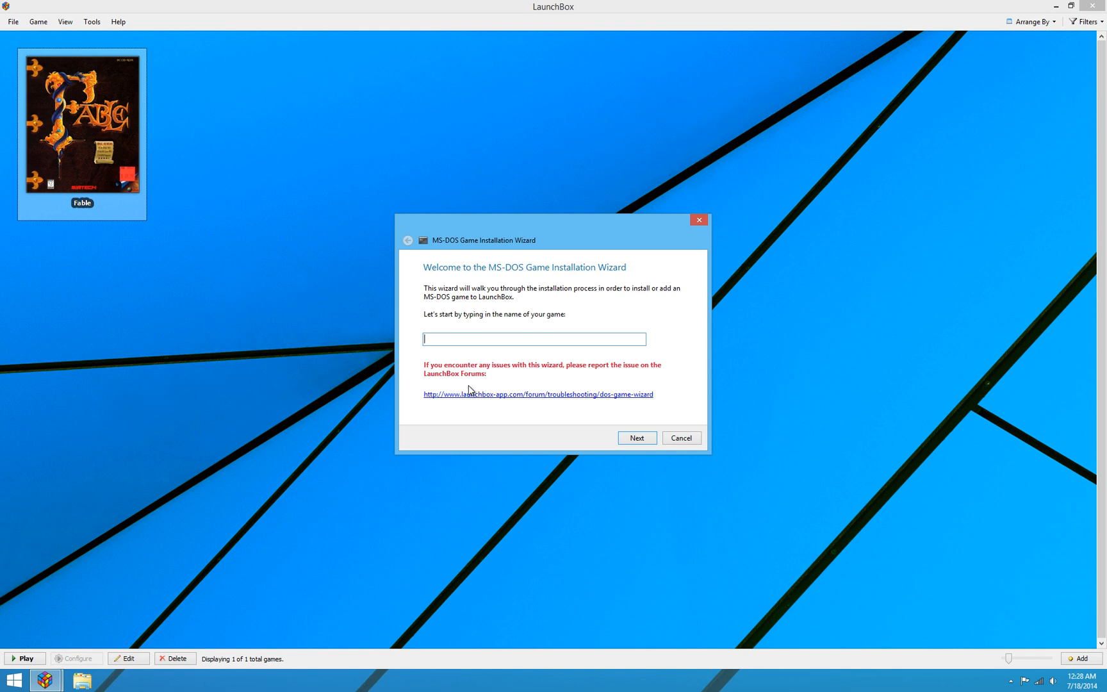